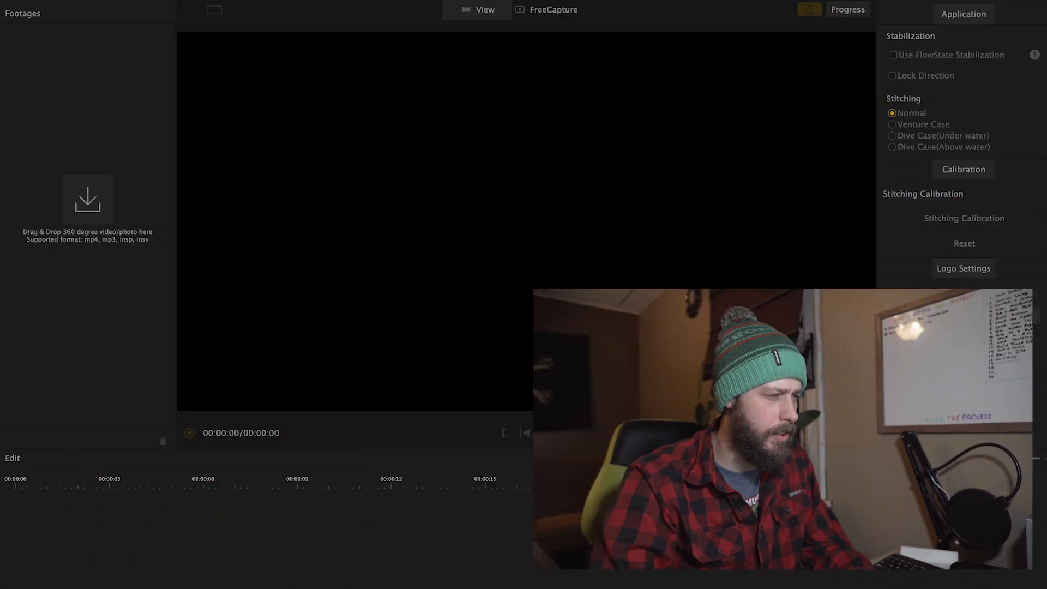
Import the 360 mountain-bike .insv clip into the Footages panel from Finder
left_click(963, 268)
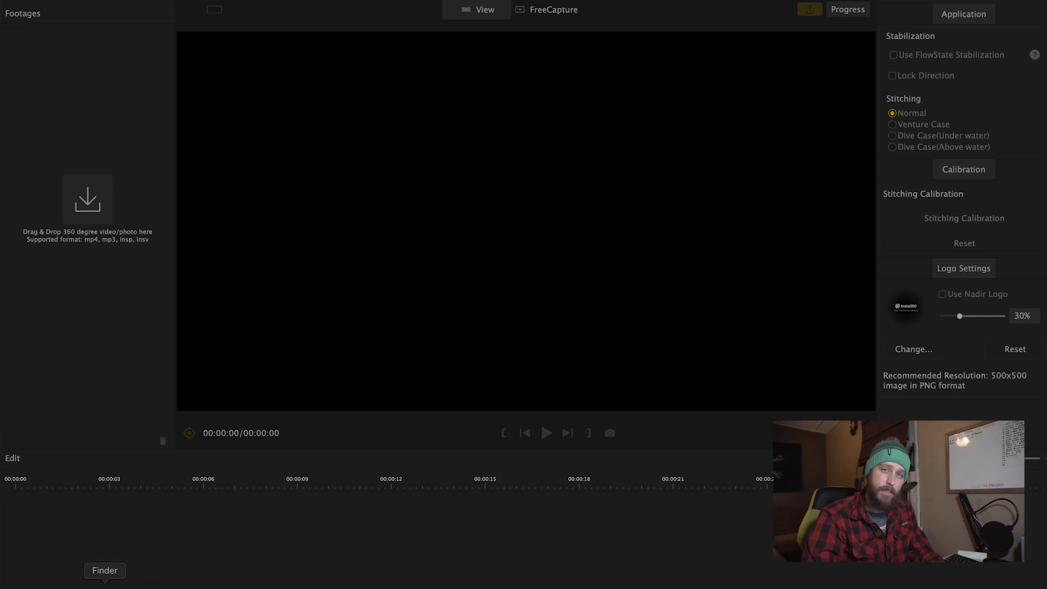
left_click(105, 571)
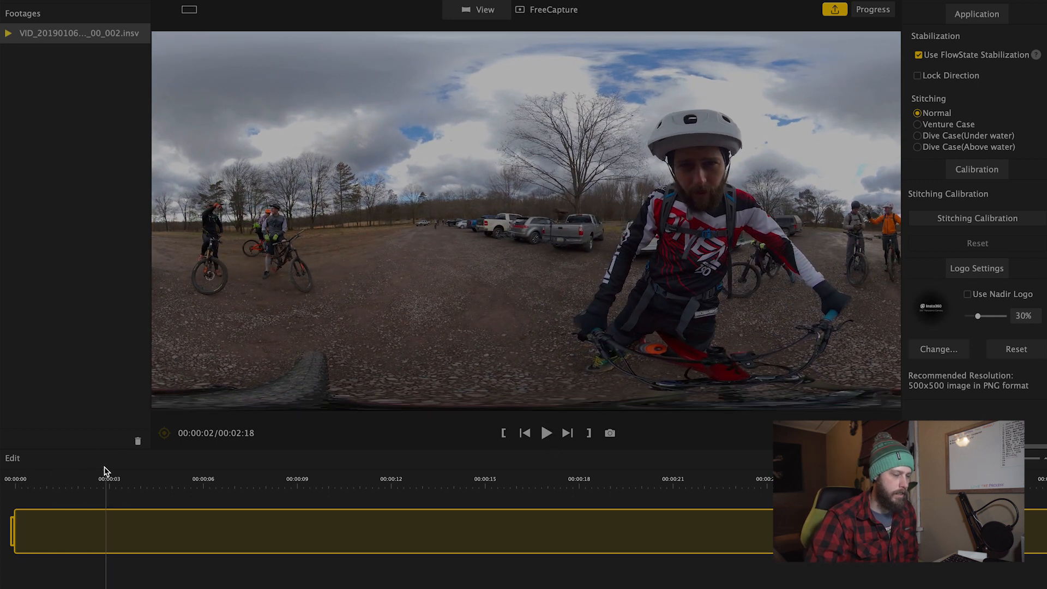
mouse_move(25, 494)
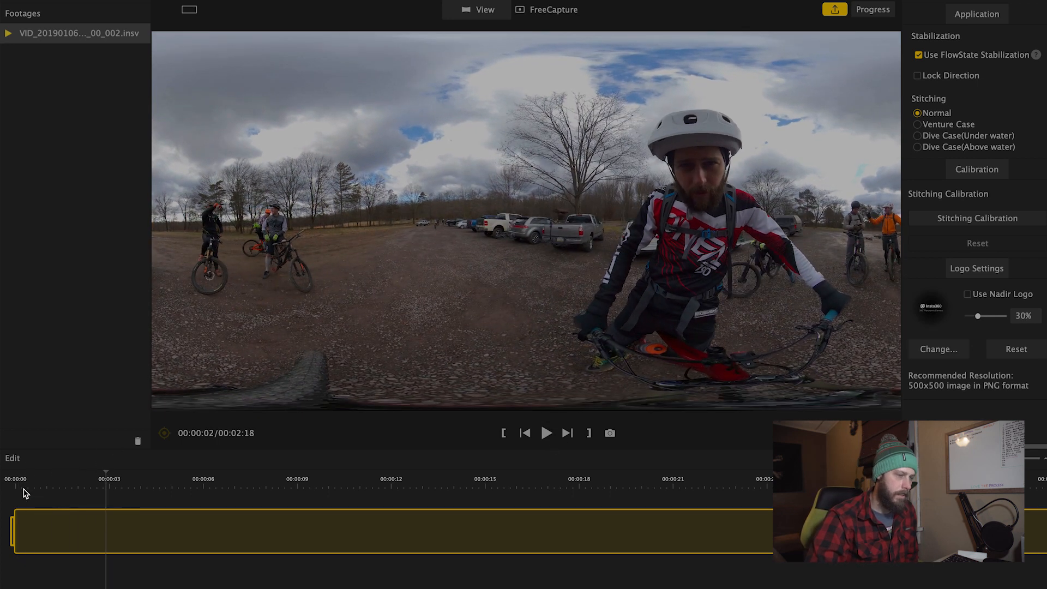
Move the playhead back to 00:00:00 at the start of the clip
left_click(20, 478)
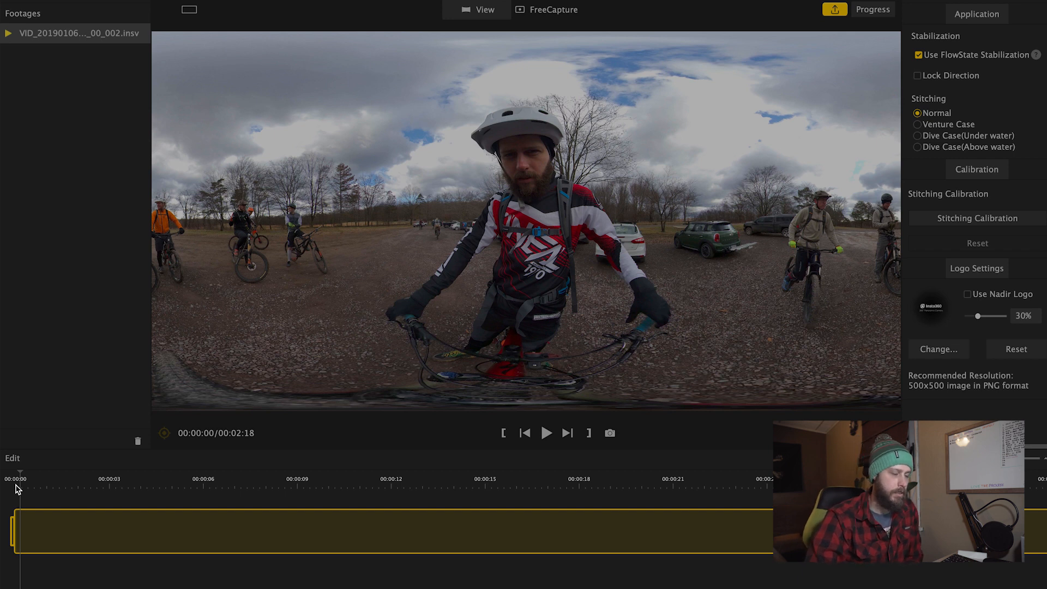
mouse_move(474, 238)
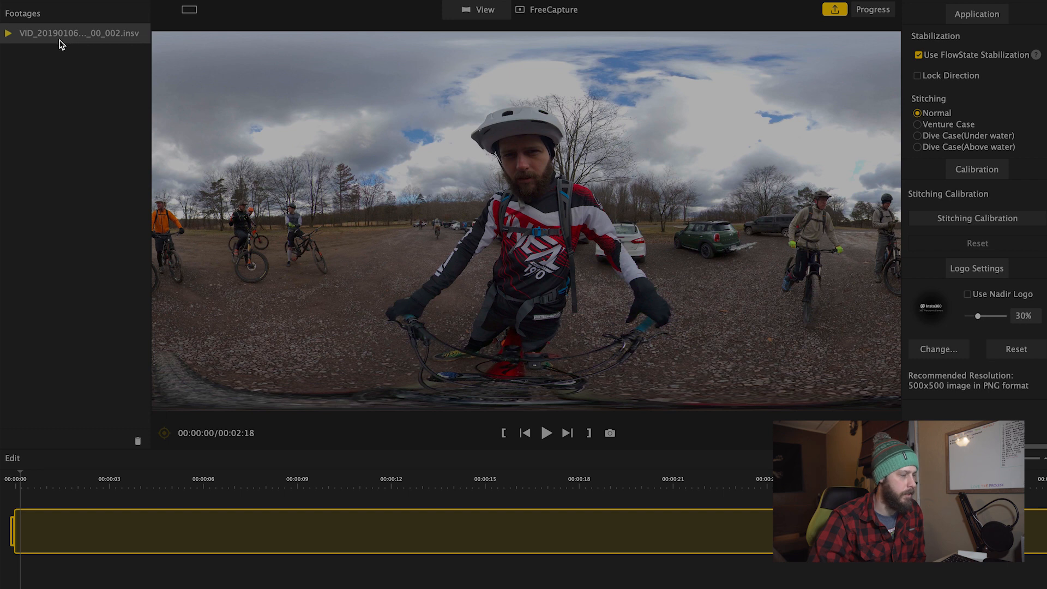
mouse_move(64, 129)
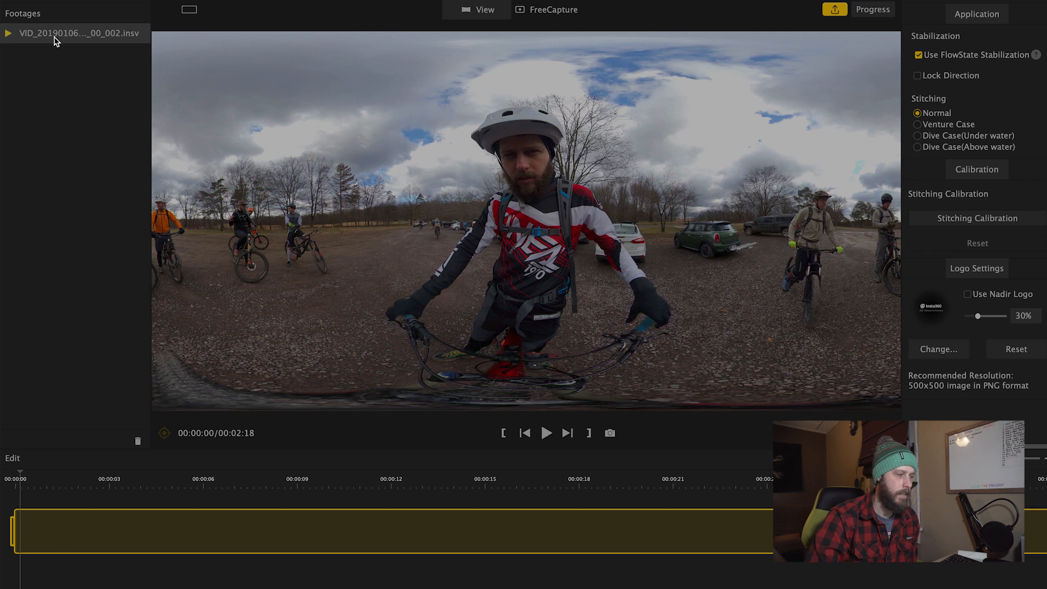
mouse_move(67, 81)
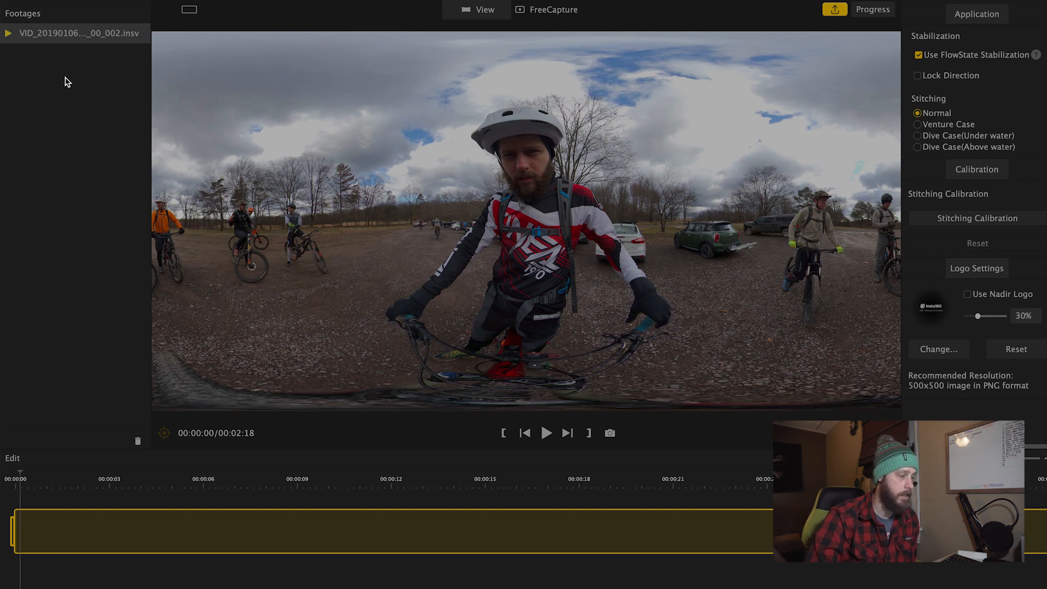
mouse_move(467, 174)
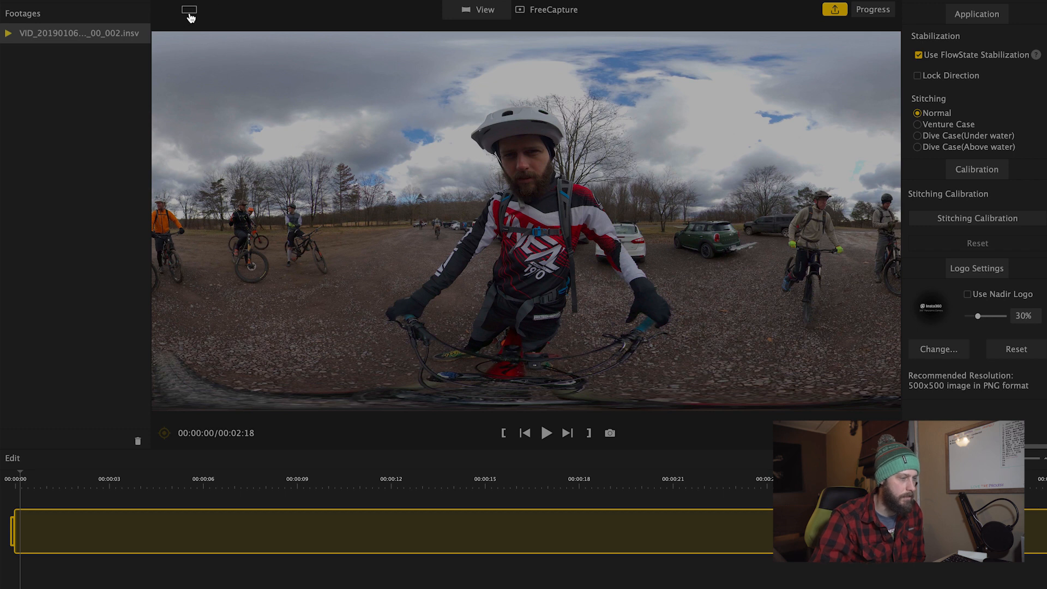
left_click(188, 11)
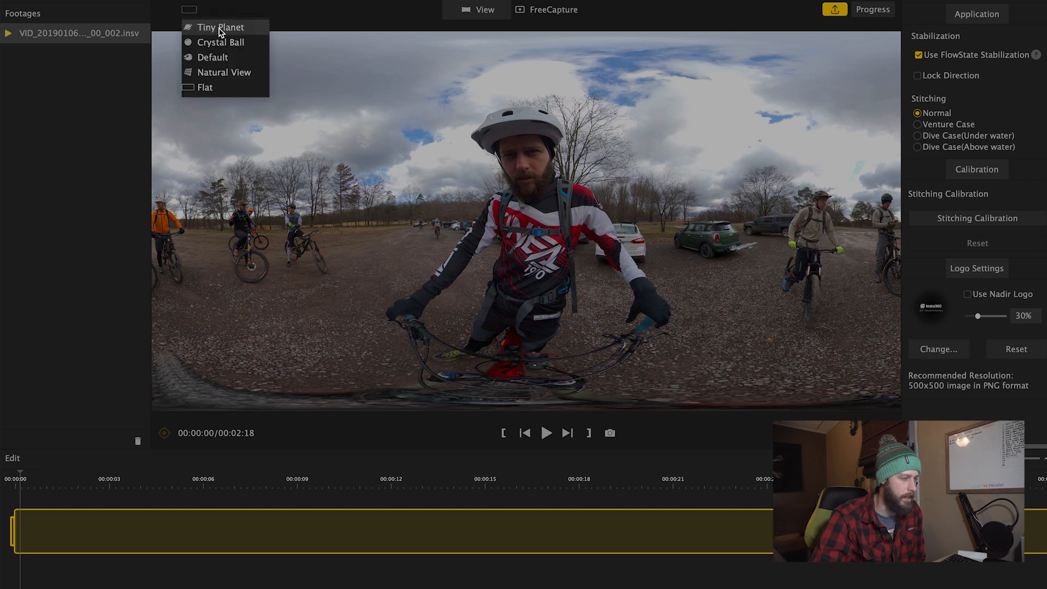
mouse_move(237, 34)
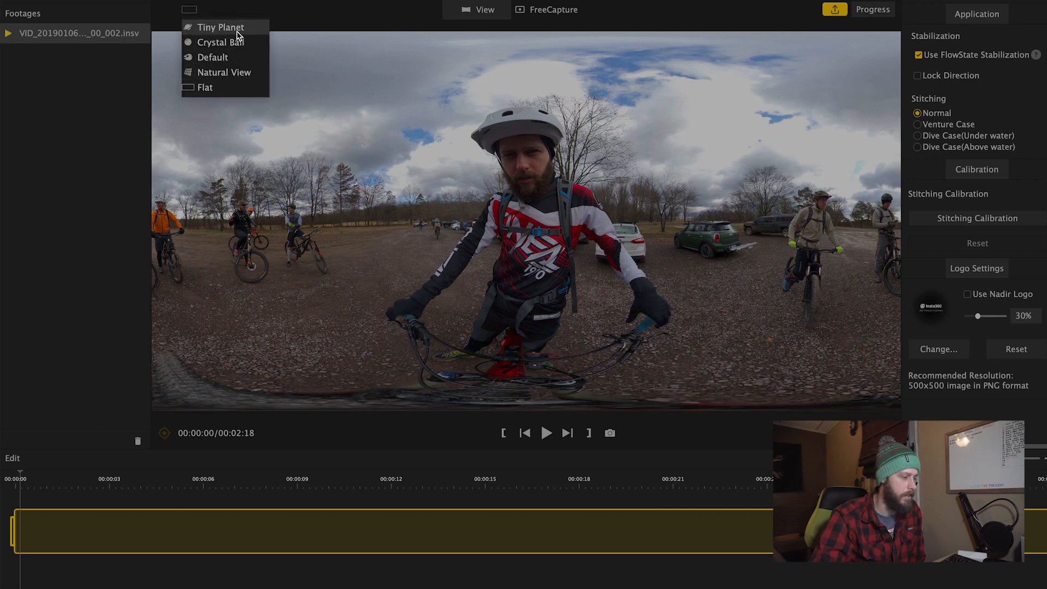
left_click(220, 27)
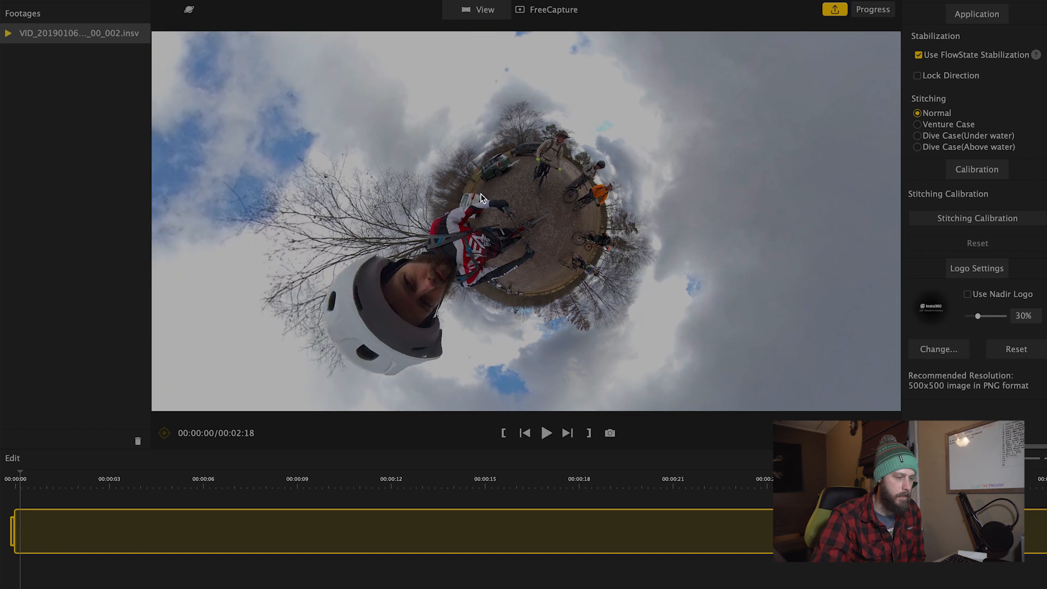
left_click(189, 10)
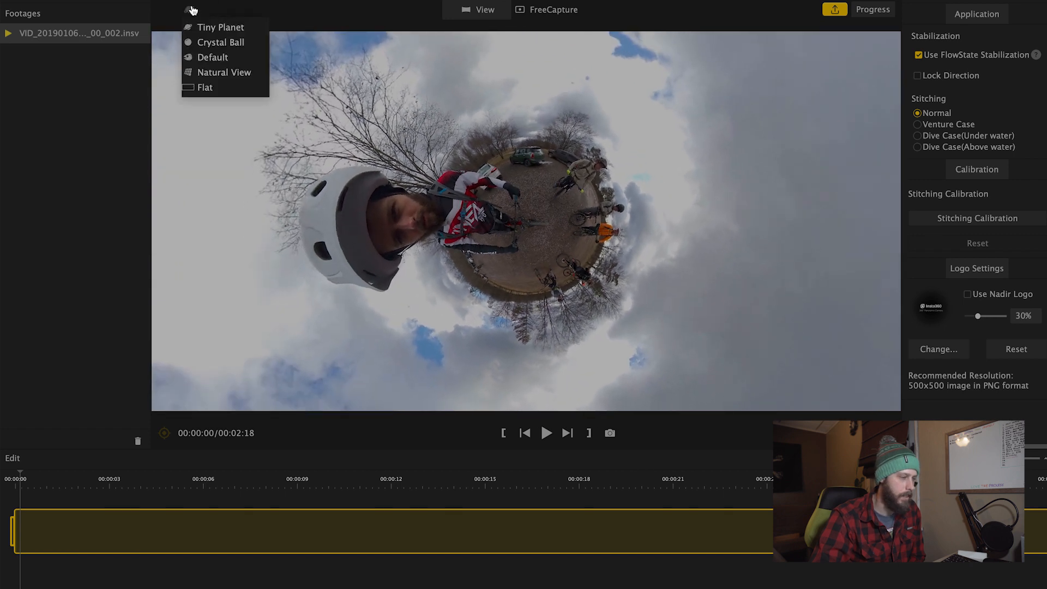
left_click(220, 43)
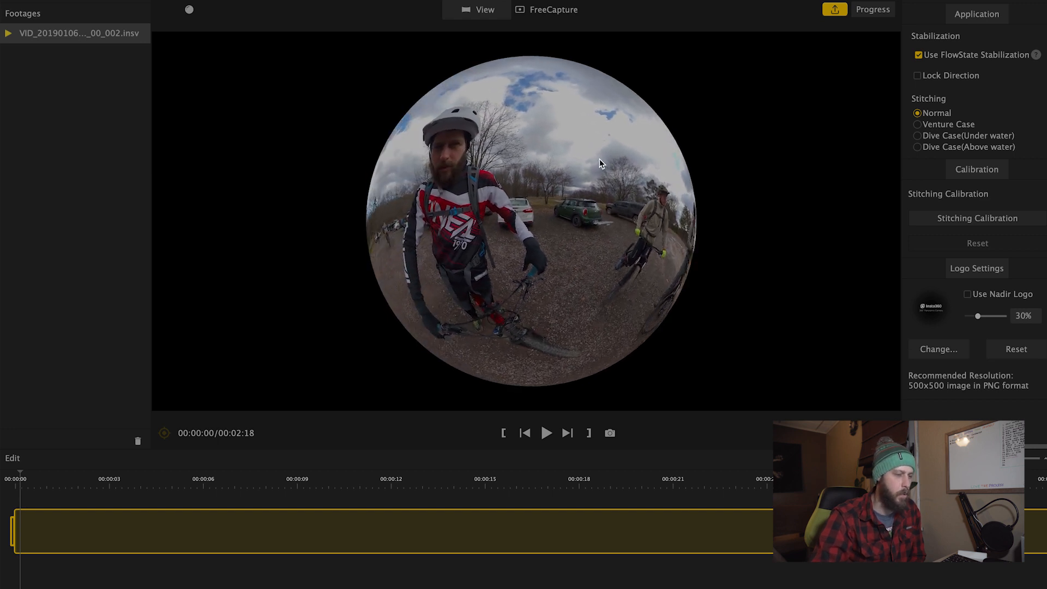
left_click(189, 10)
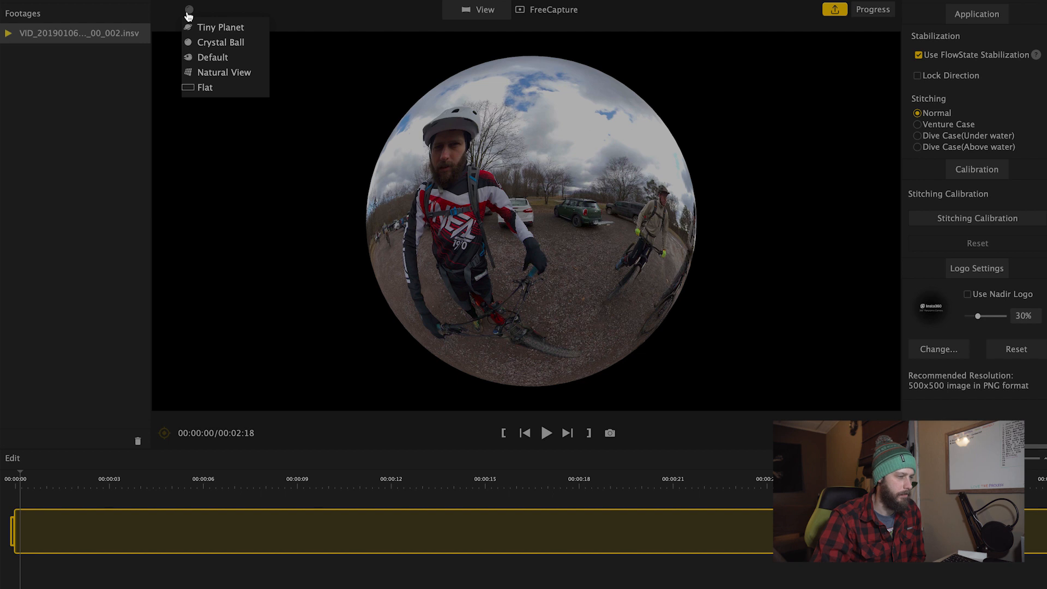
left_click(224, 72)
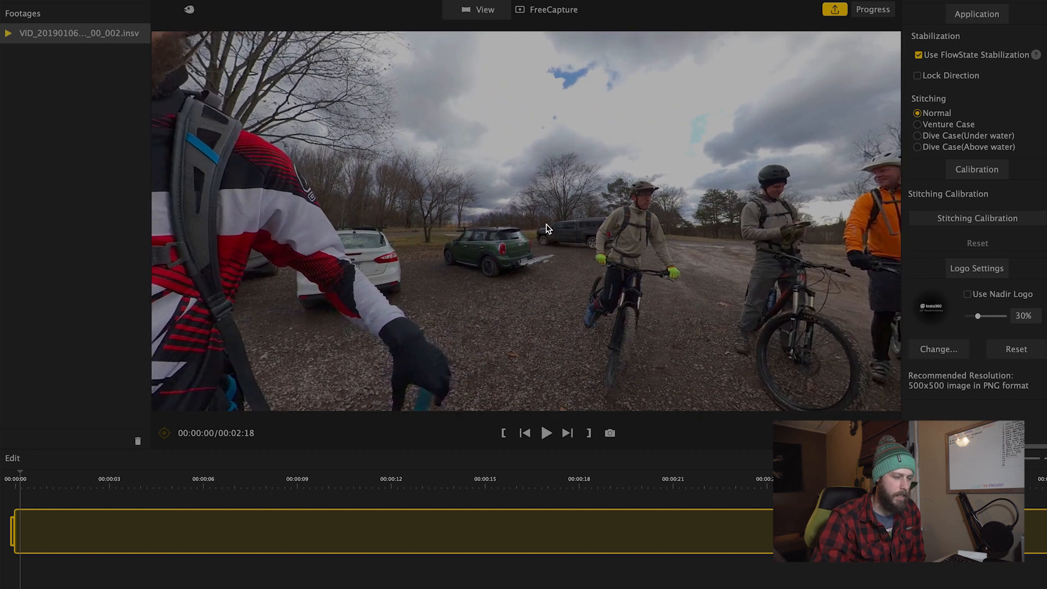
left_click(190, 10)
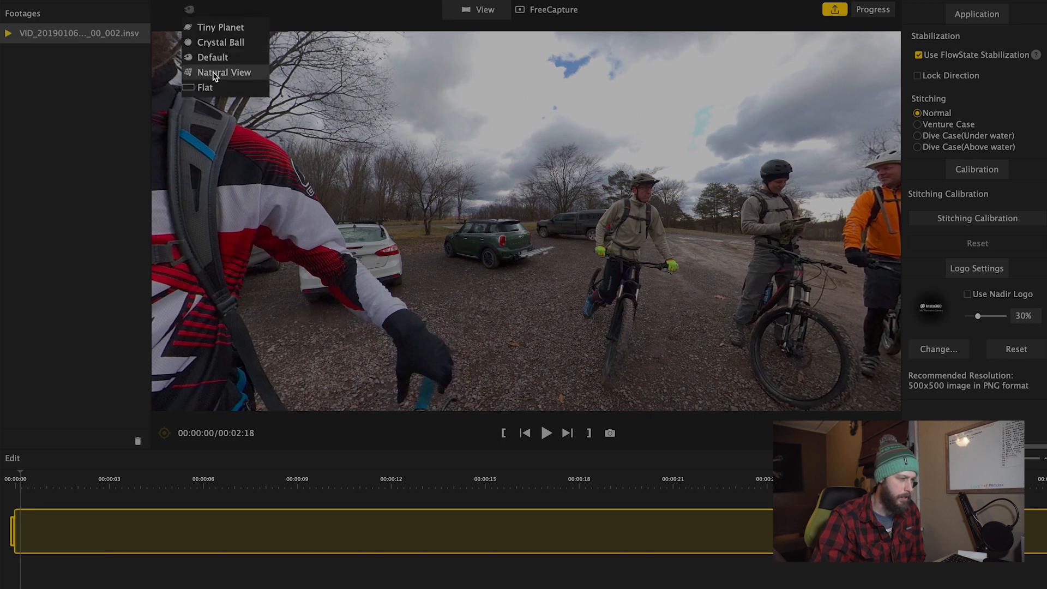
left_click(224, 72)
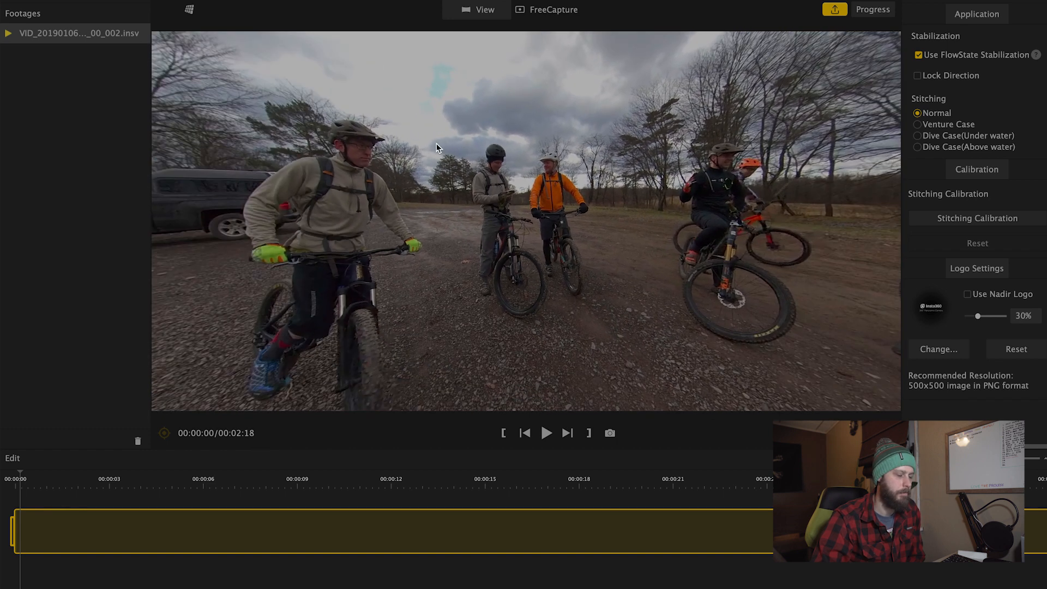
left_click(189, 10)
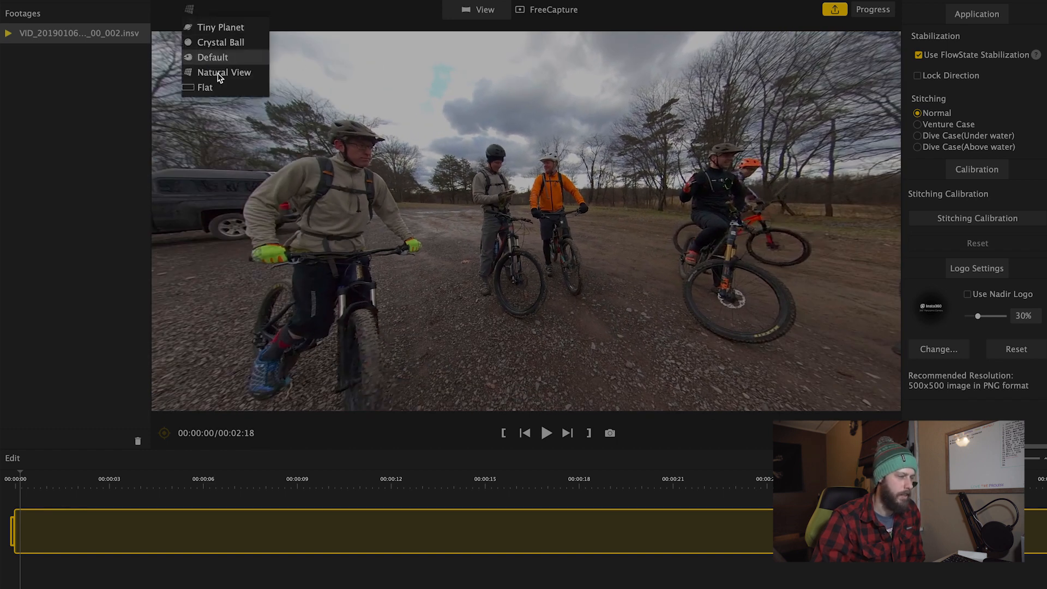
left_click(224, 72)
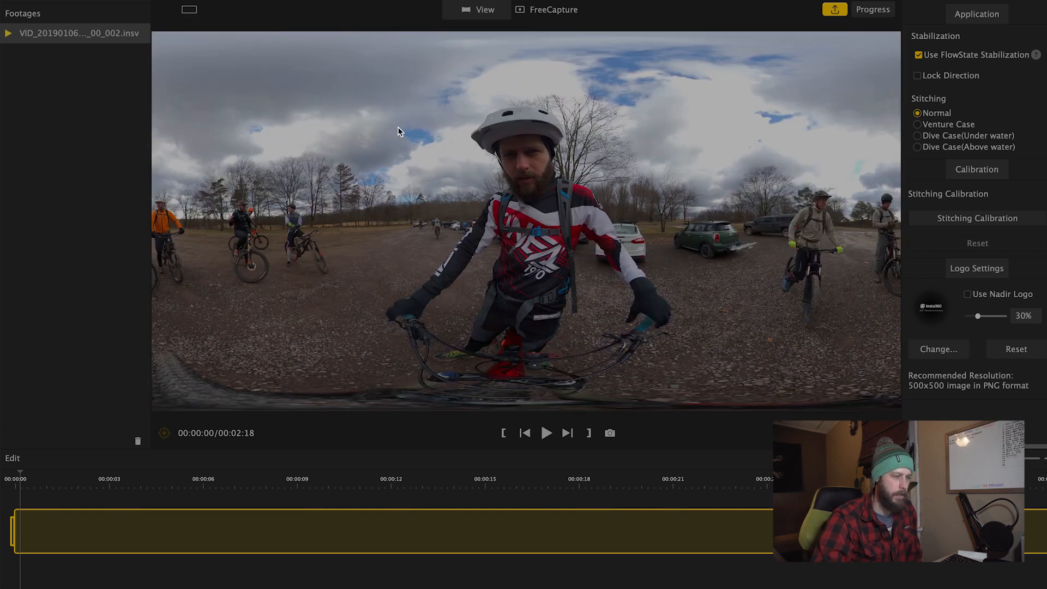
mouse_move(554, 94)
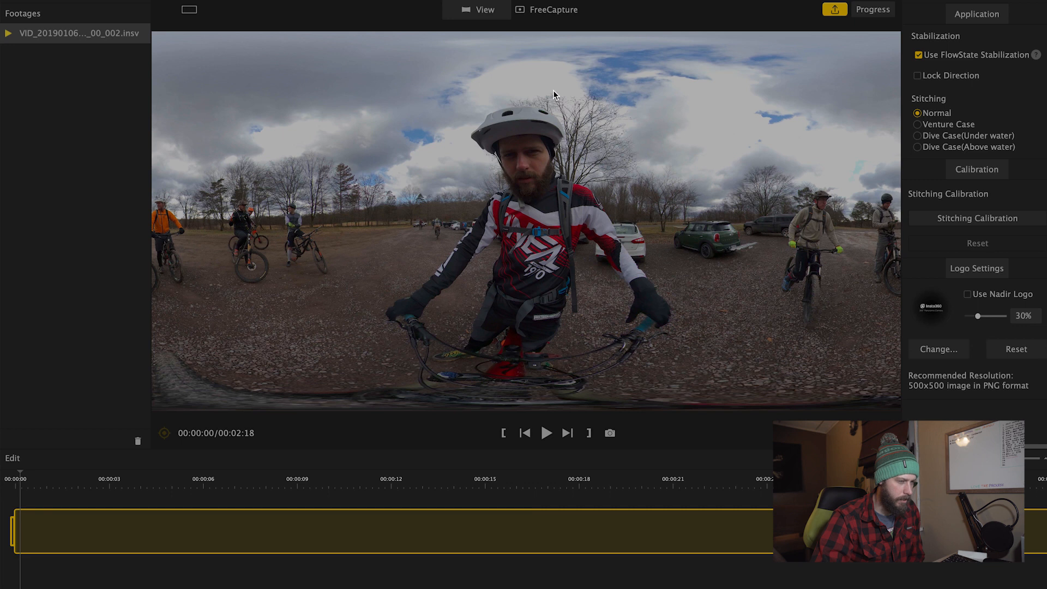
mouse_move(379, 39)
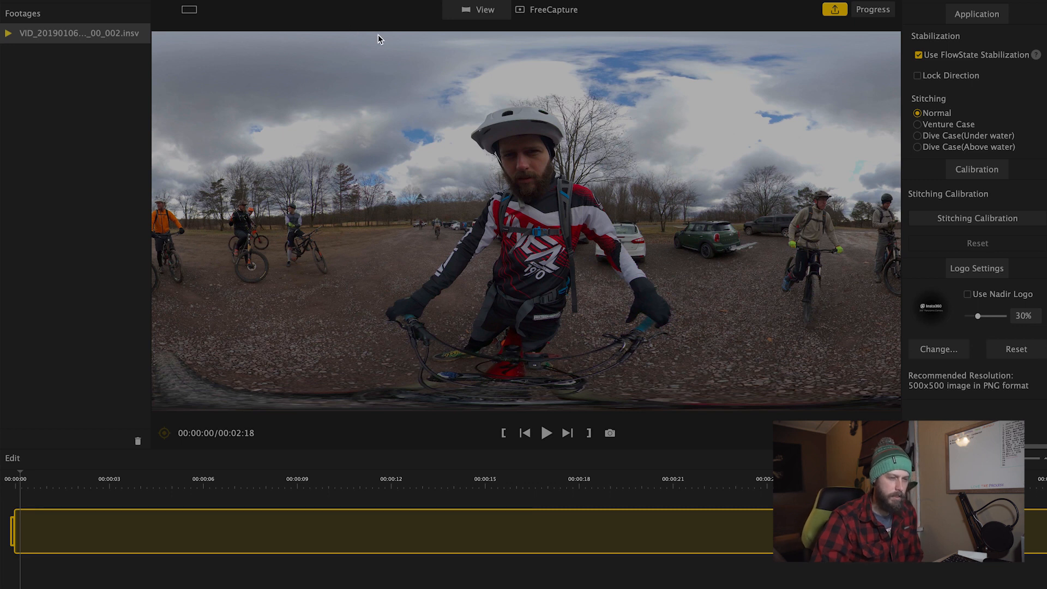
mouse_move(668, 152)
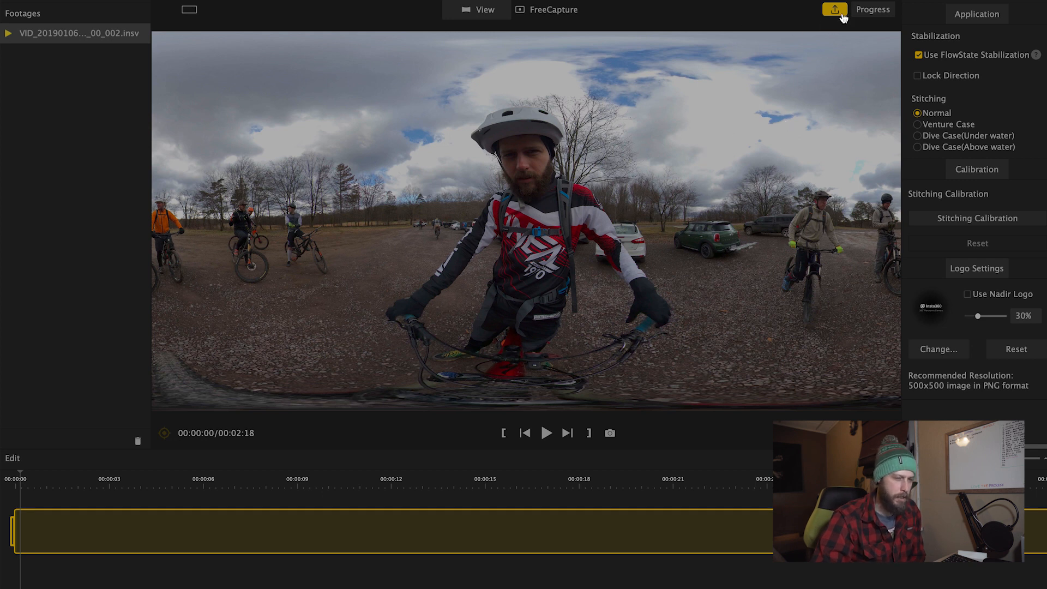
left_click(834, 10)
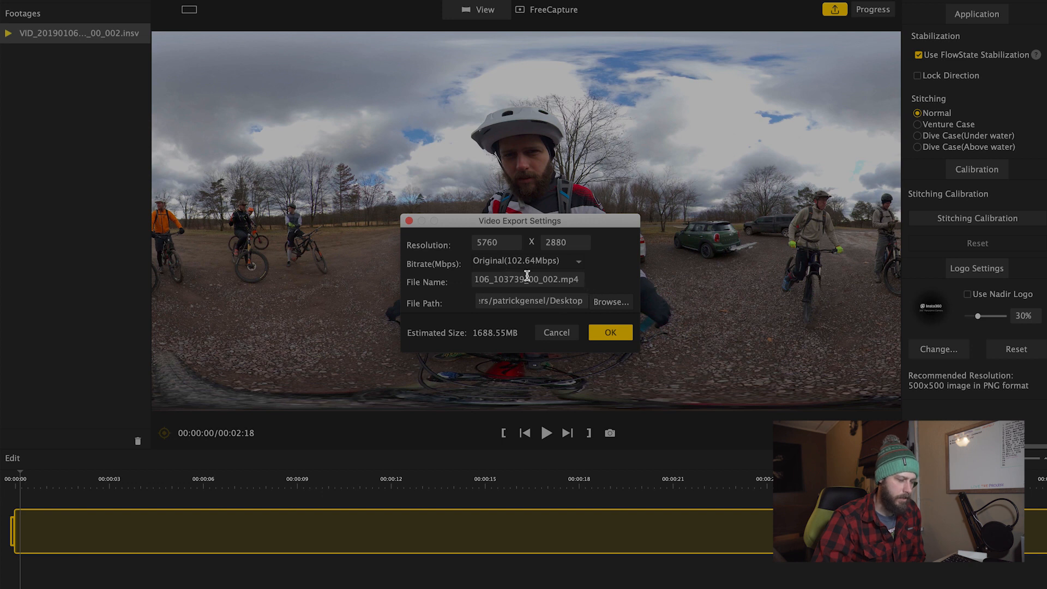
mouse_move(602, 324)
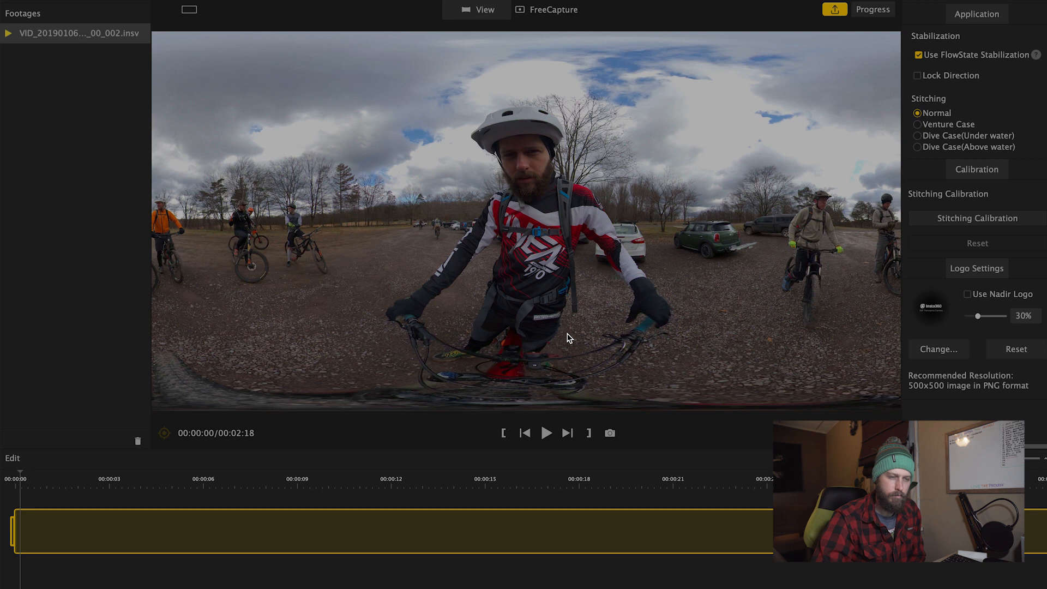
mouse_move(746, 259)
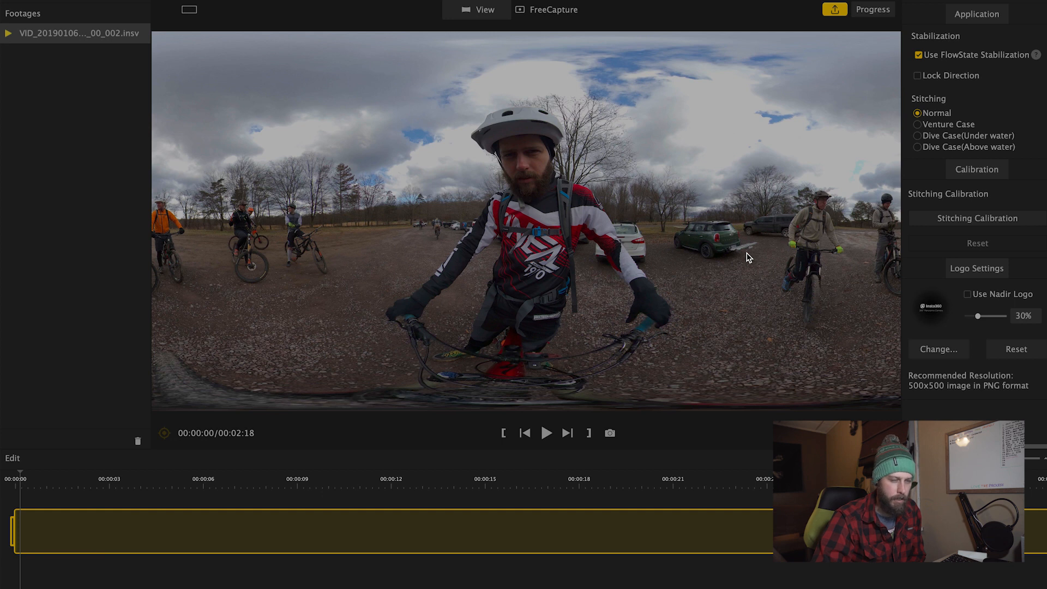
mouse_move(900, 59)
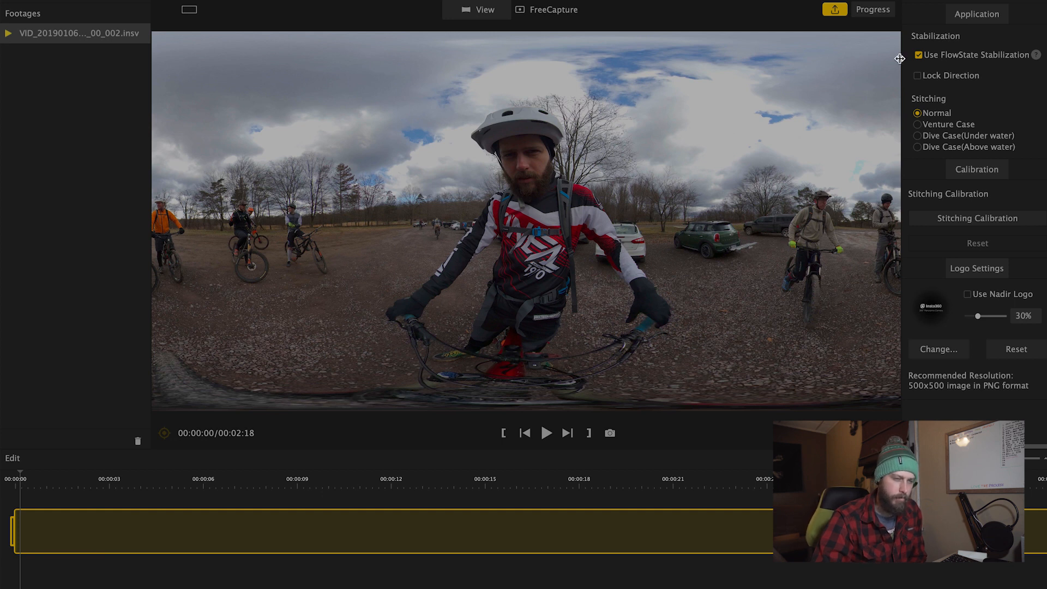
mouse_move(972, 36)
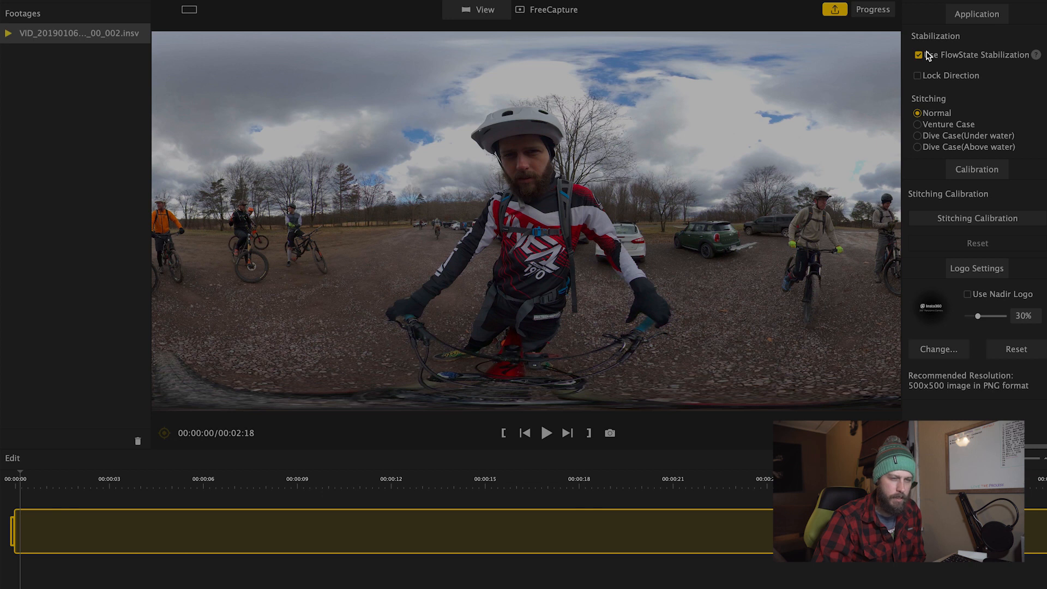
mouse_move(967, 60)
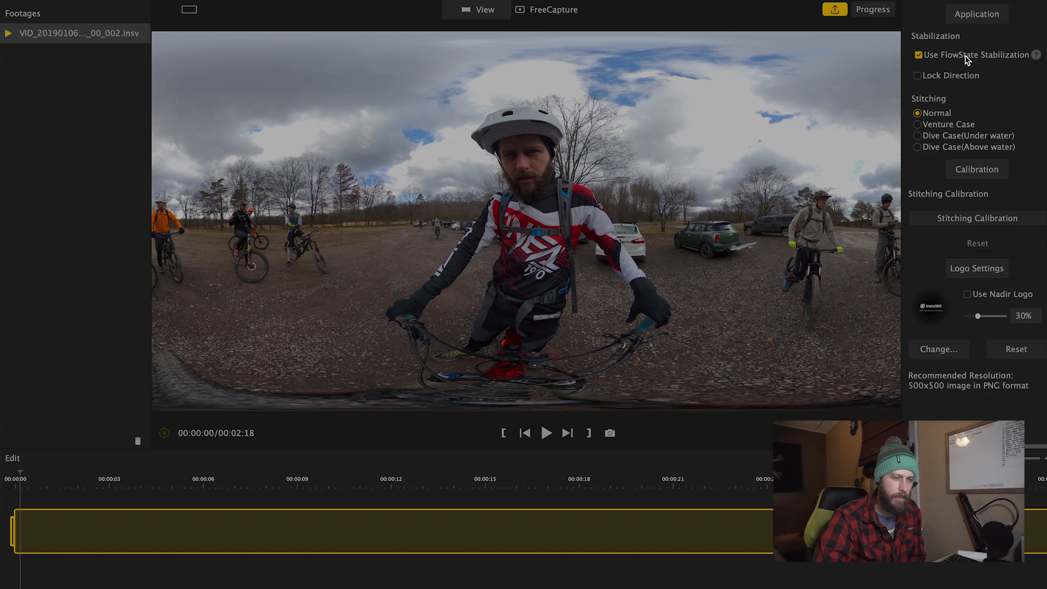
mouse_move(927, 79)
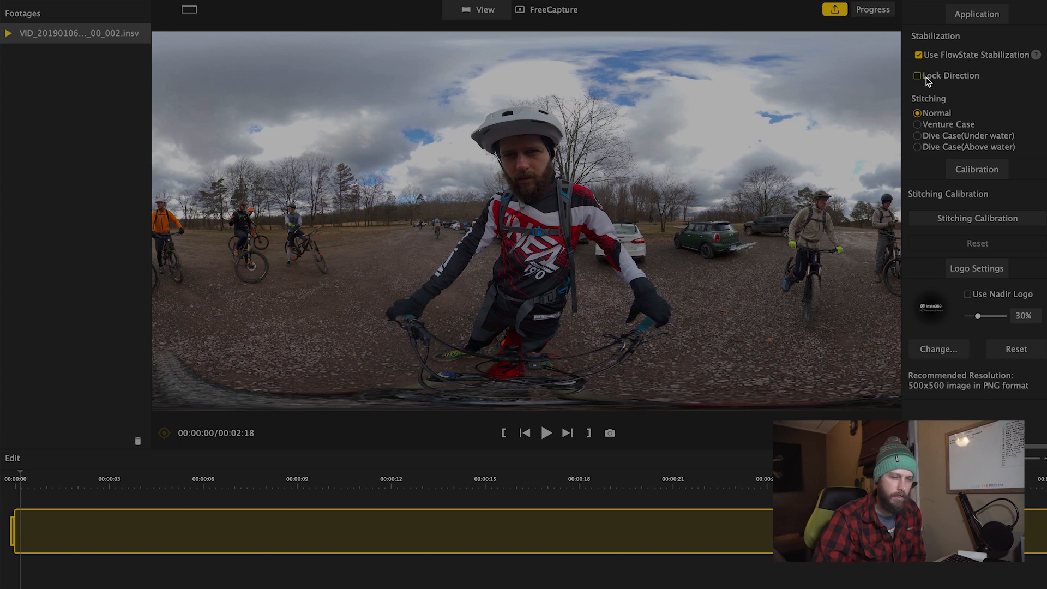
mouse_move(928, 79)
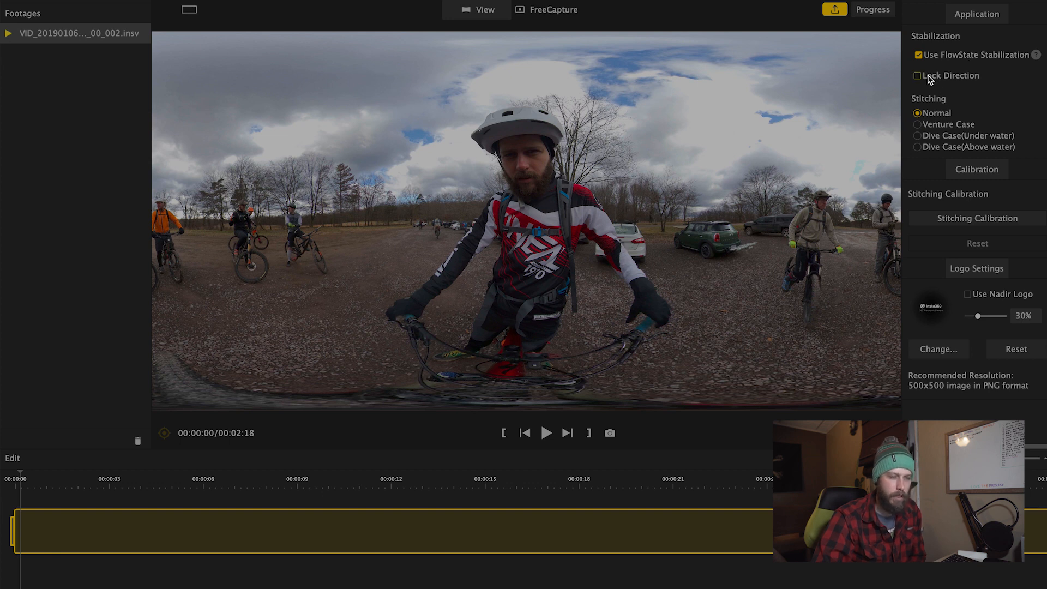
mouse_move(977, 85)
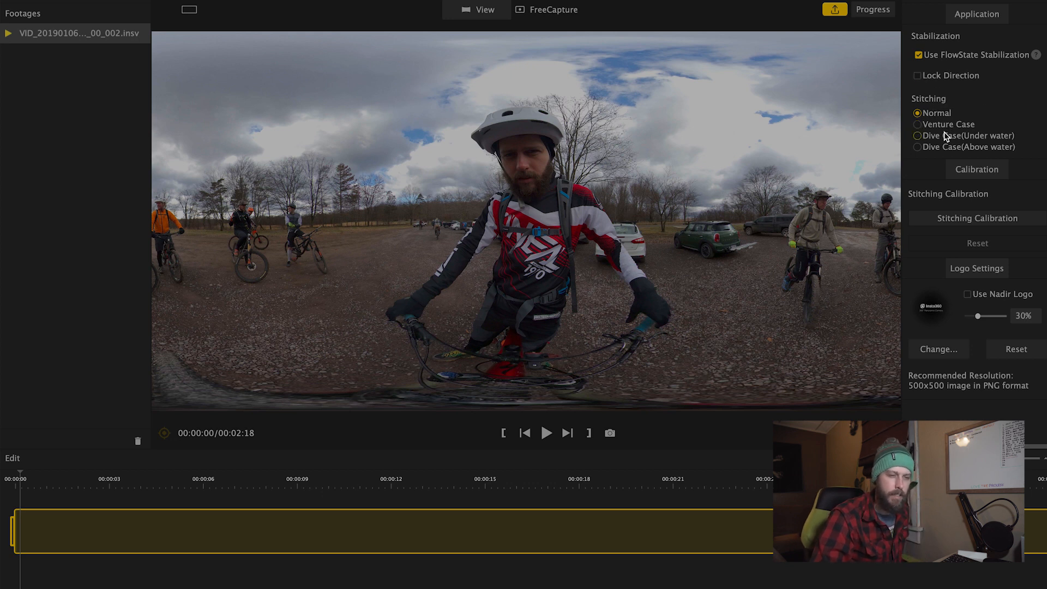
mouse_move(947, 140)
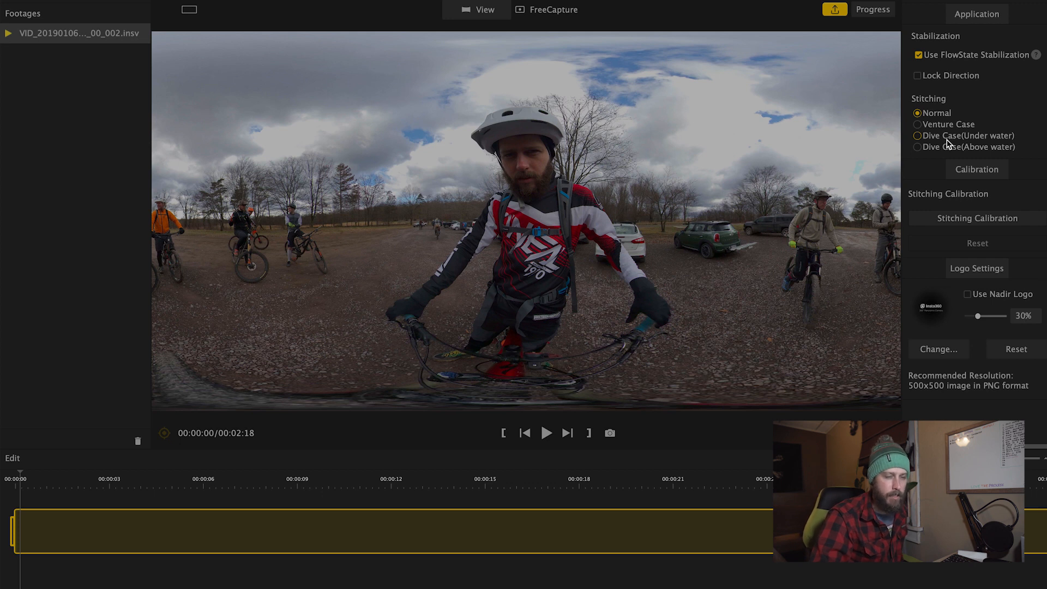
mouse_move(951, 161)
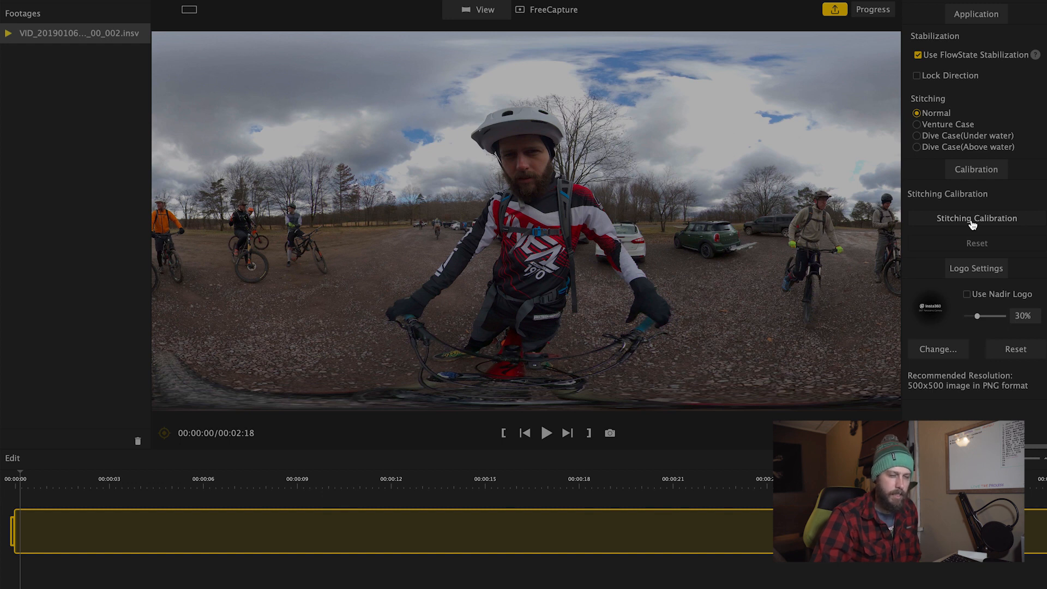
mouse_move(996, 293)
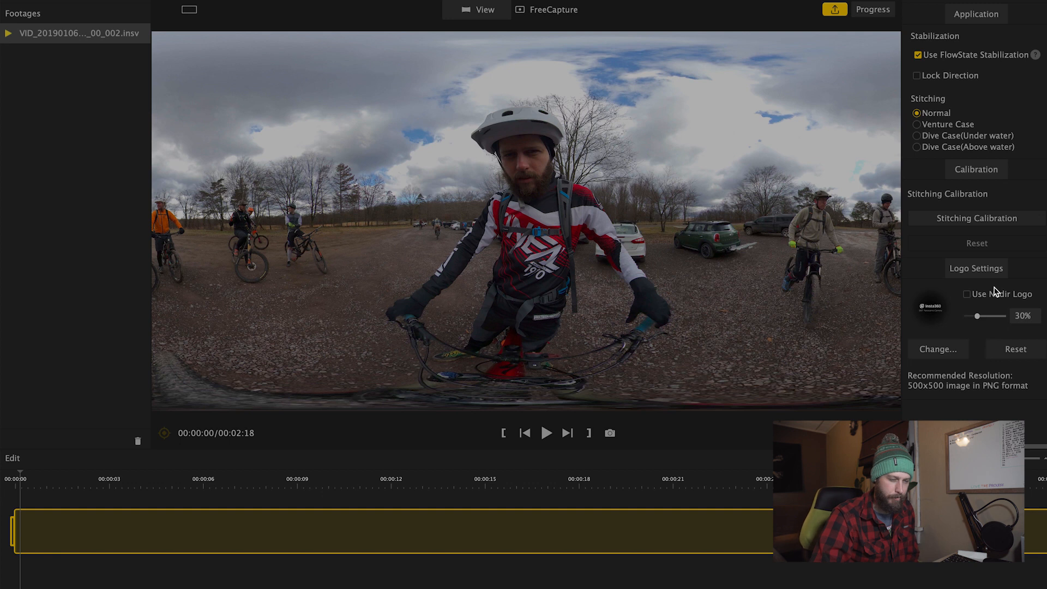
mouse_move(766, 387)
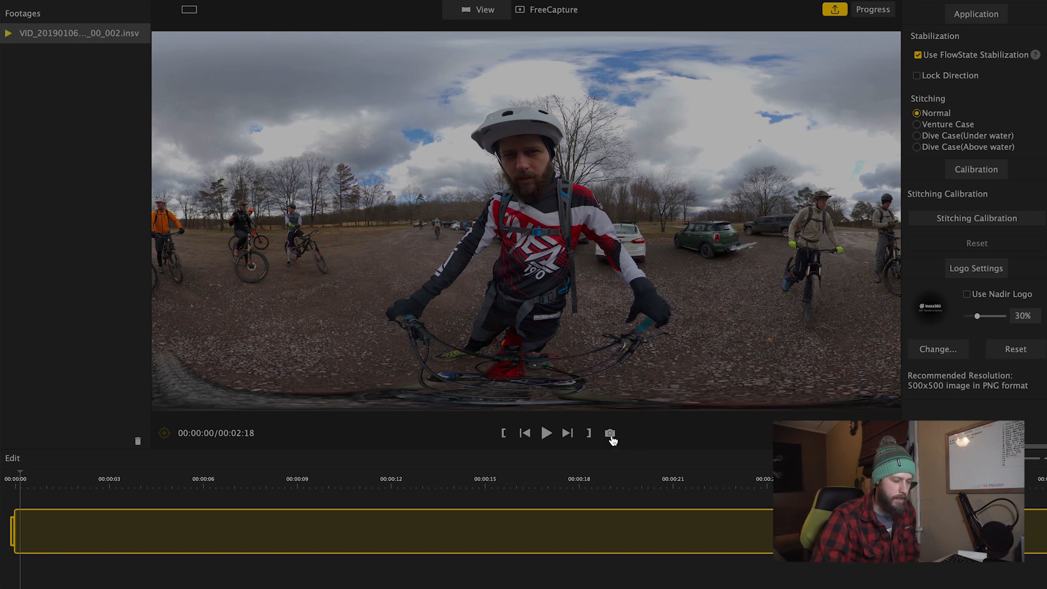
mouse_move(608, 433)
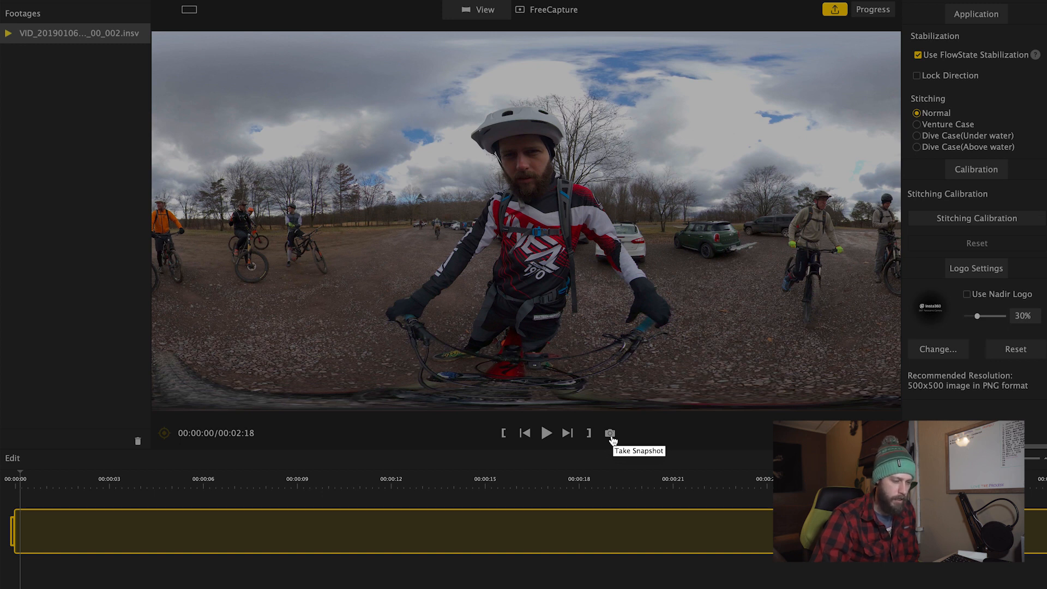
mouse_move(589, 433)
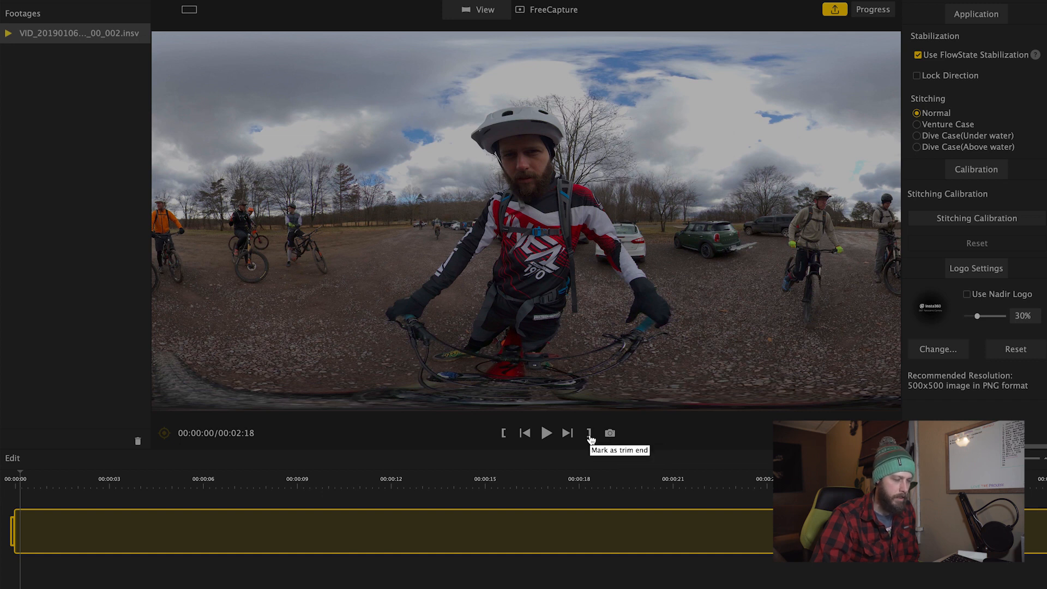
mouse_move(503, 437)
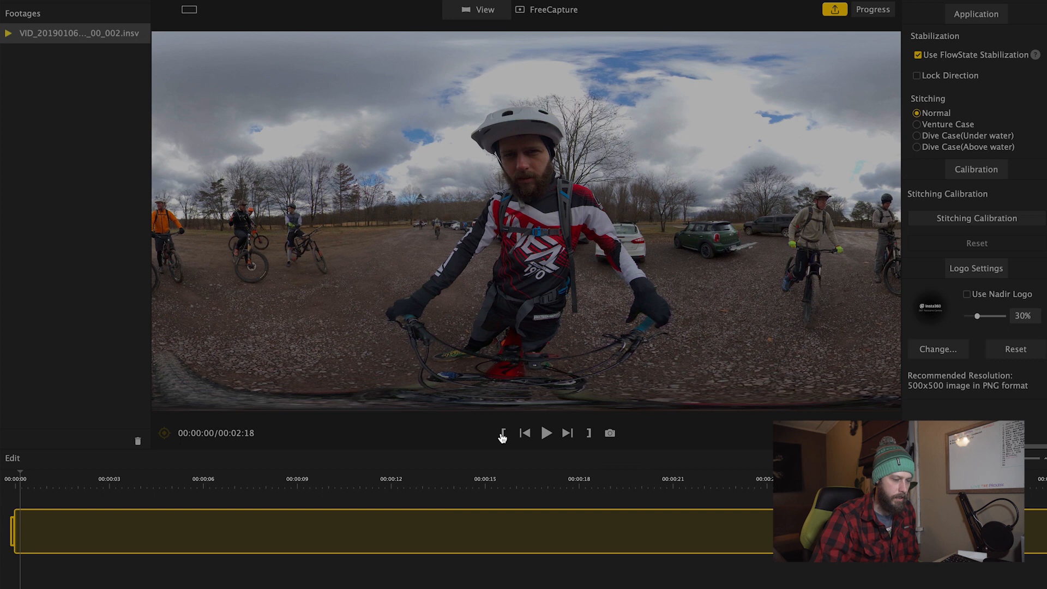
mouse_move(525, 433)
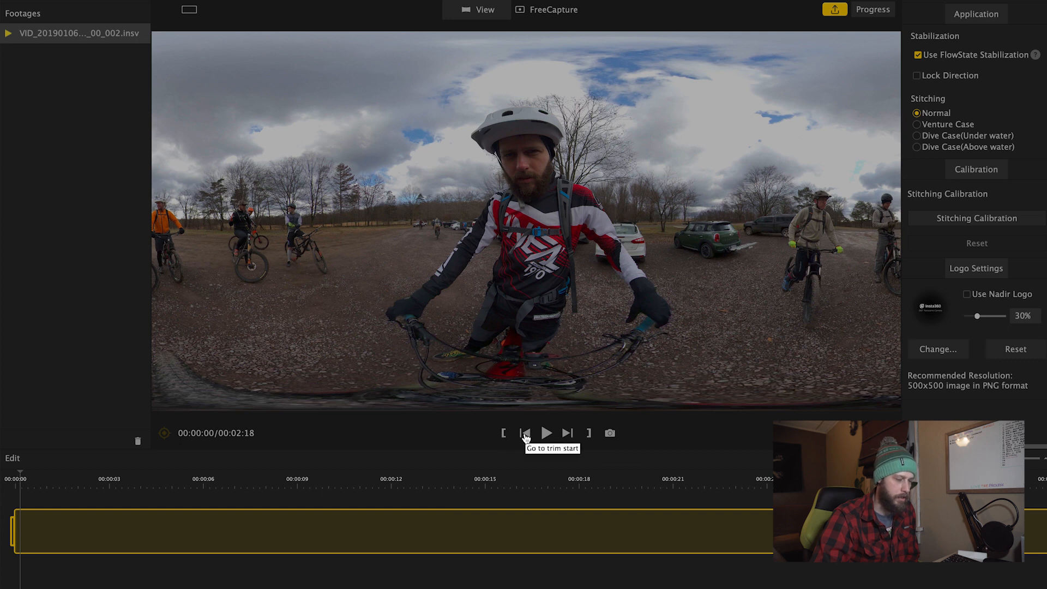
mouse_move(578, 443)
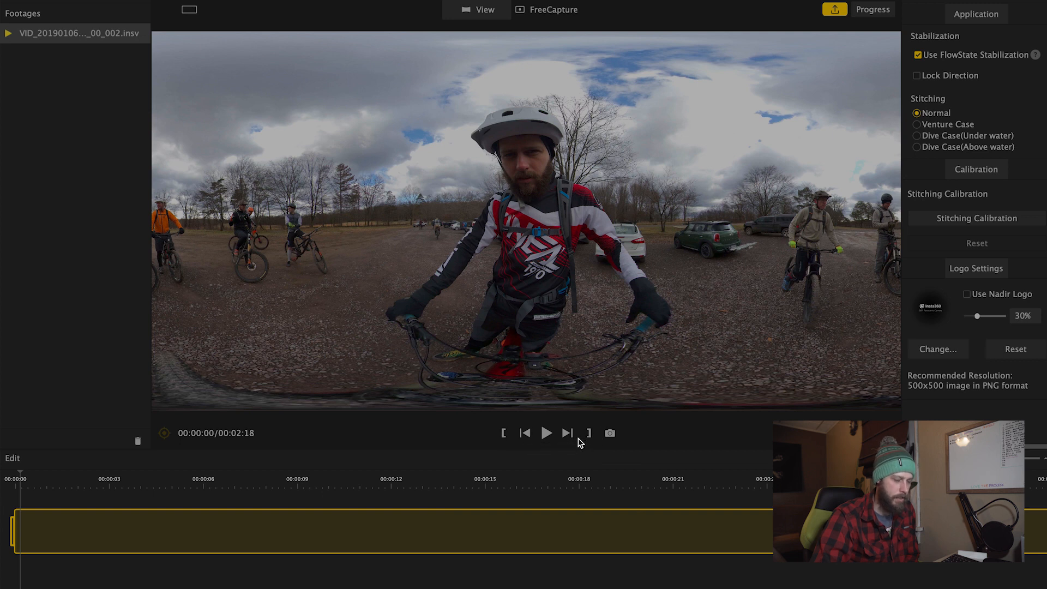
mouse_move(567, 433)
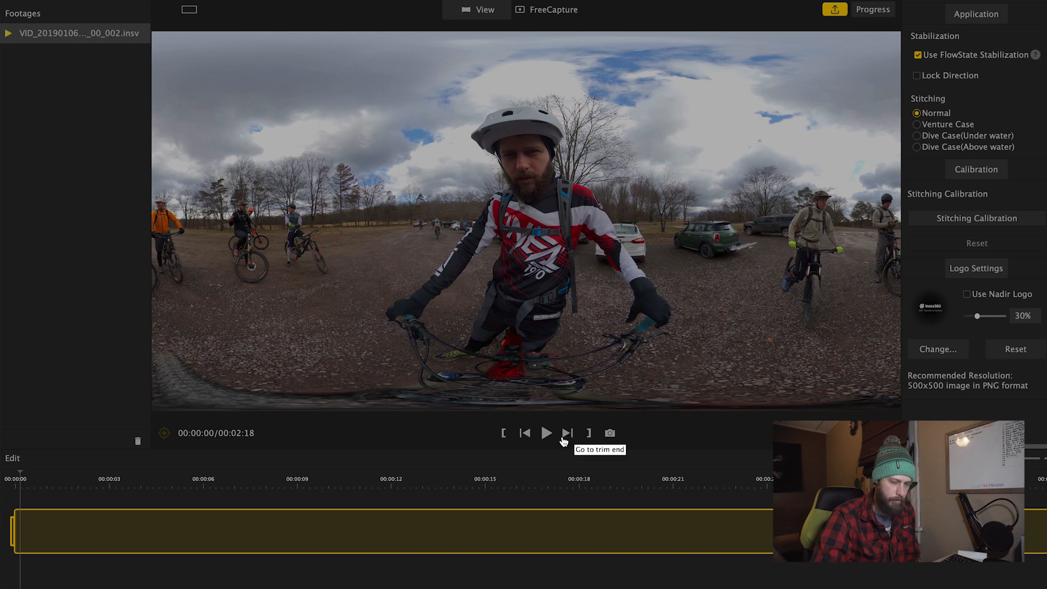
mouse_move(600, 44)
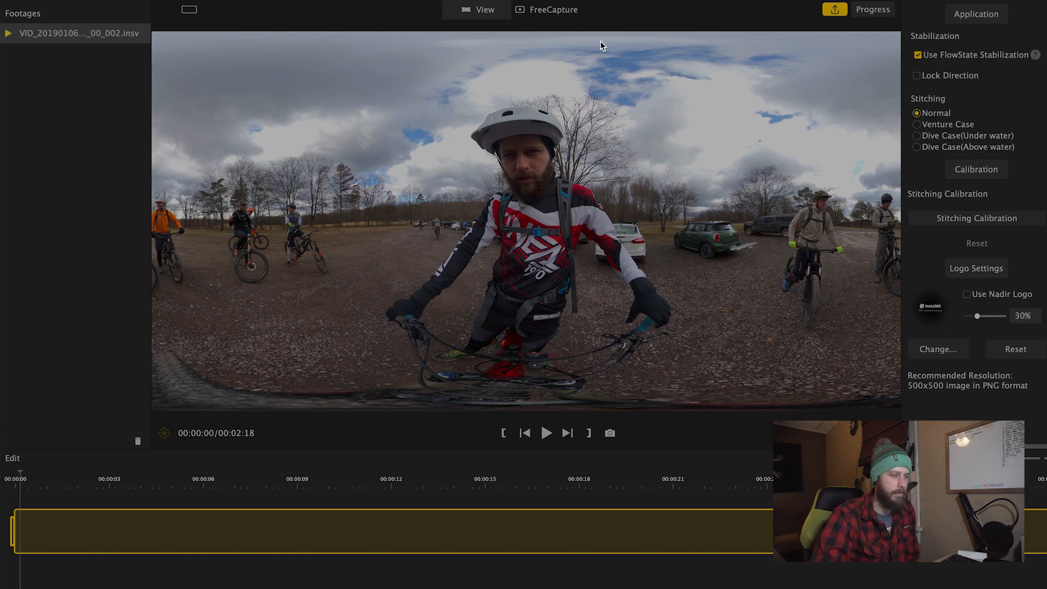
Switch to FreeCapture and try the 1:1 and 4:3 aspect ratios
left_click(551, 10)
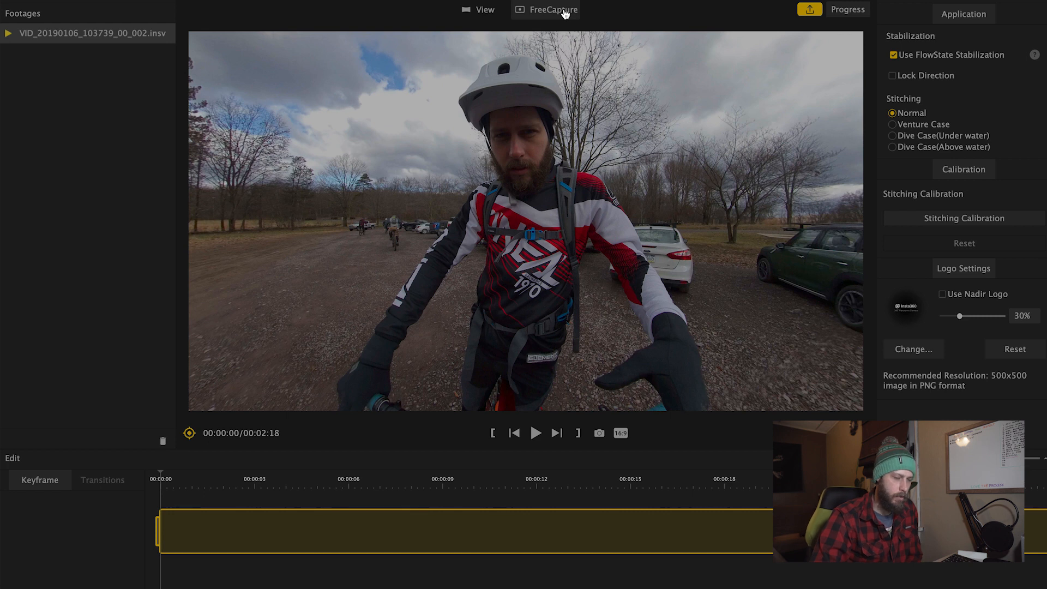
mouse_move(669, 411)
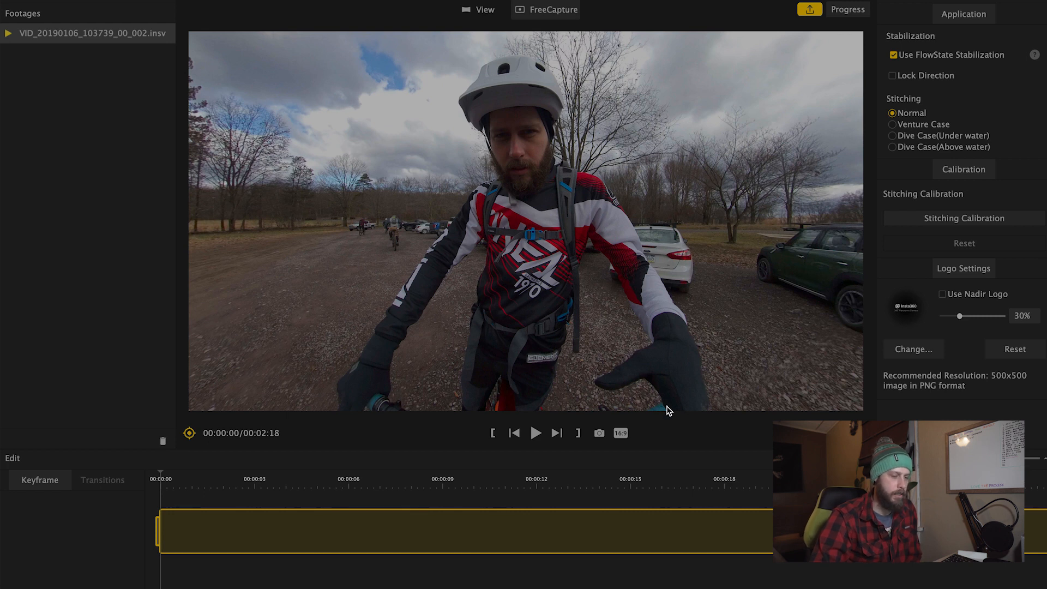
left_click(619, 433)
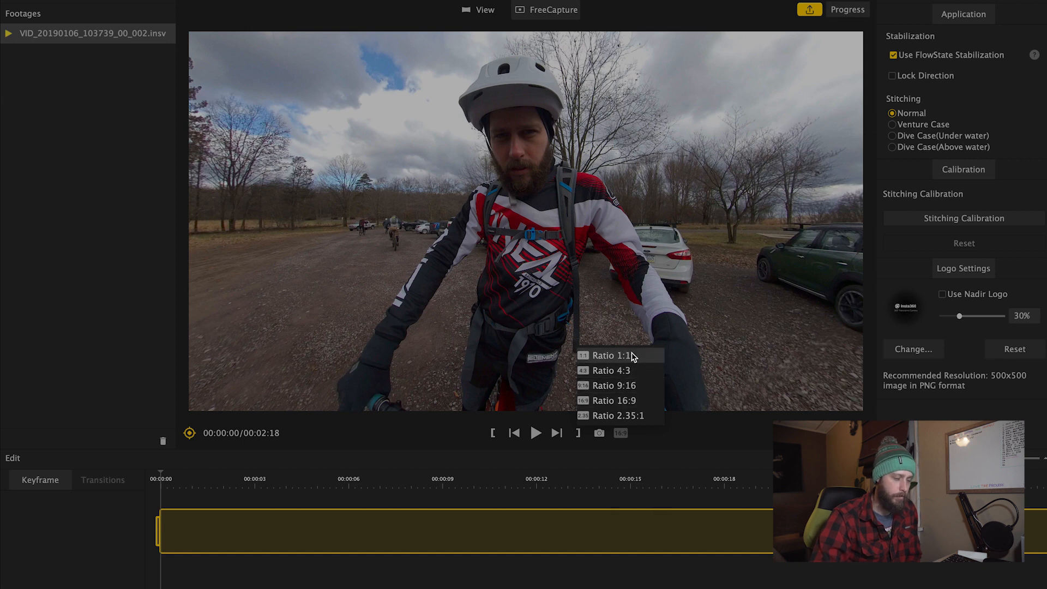
left_click(610, 355)
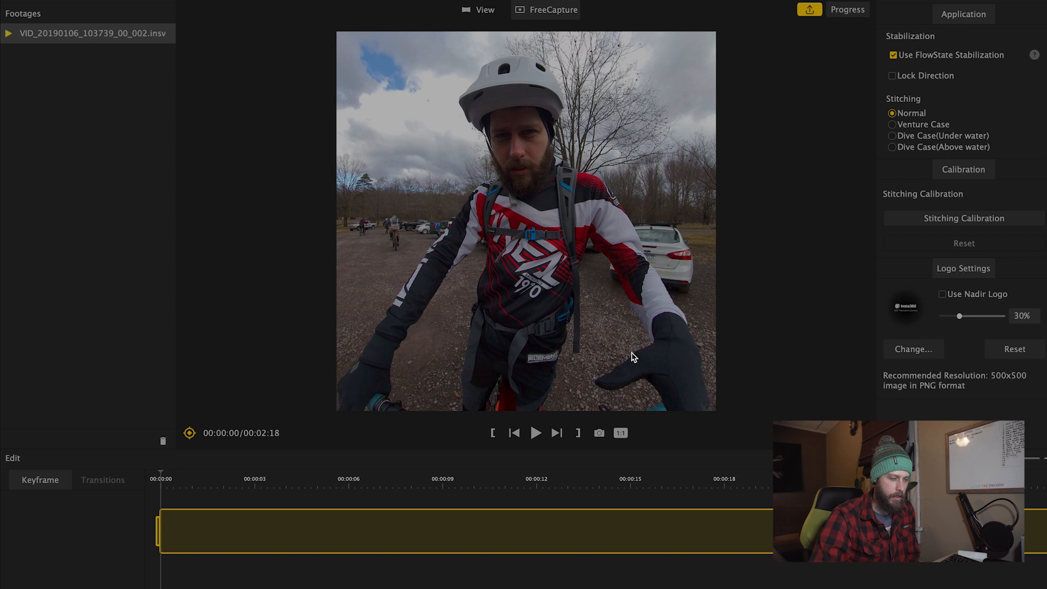
left_click(621, 433)
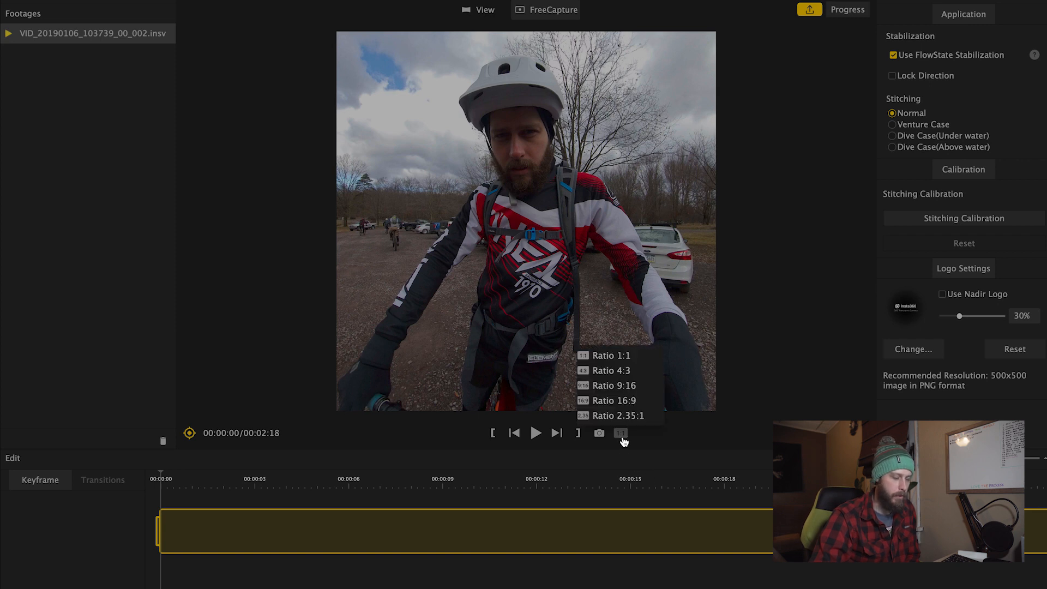
left_click(611, 370)
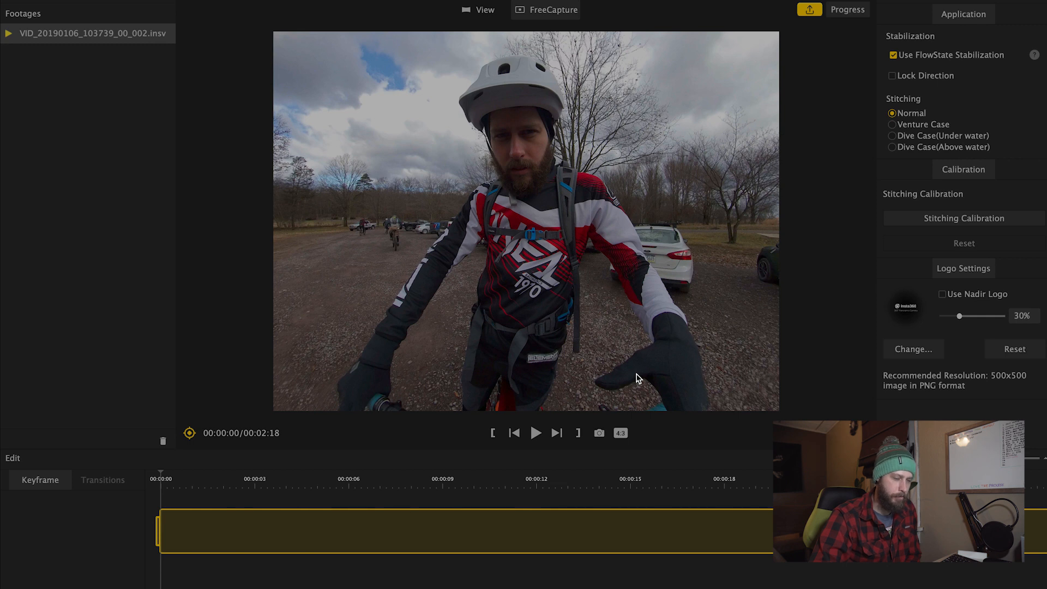
mouse_move(647, 419)
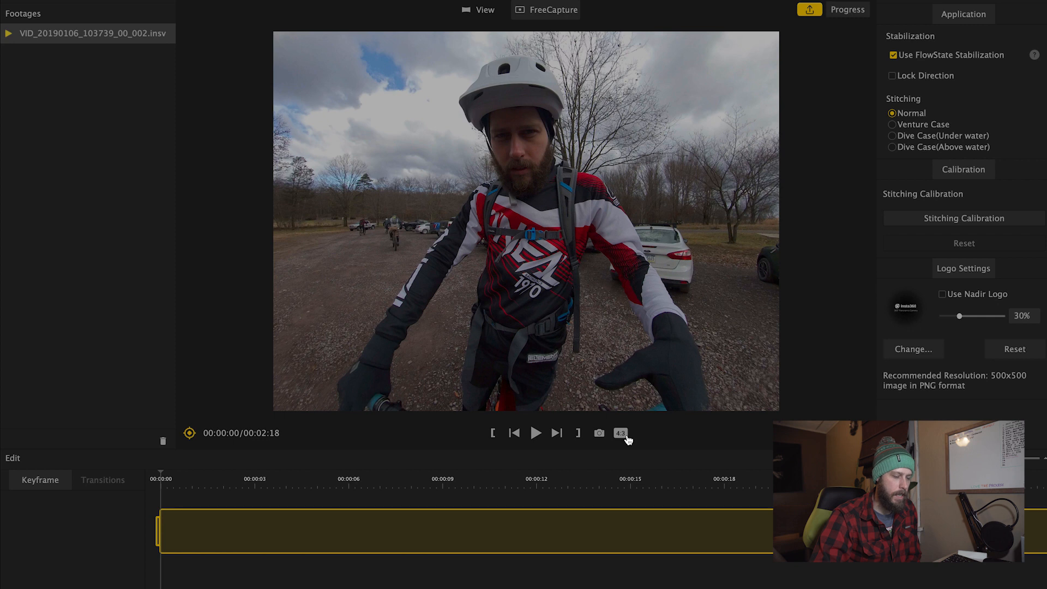
Try 9:16 and 16:9, then settle on the 2.35:1 widescreen ratio
left_click(621, 432)
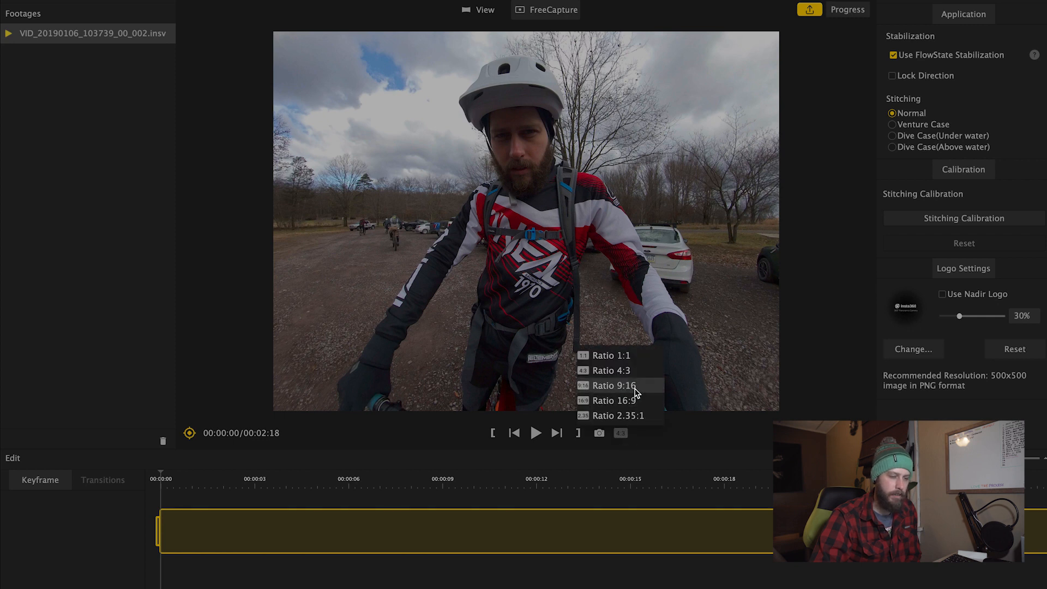
left_click(612, 385)
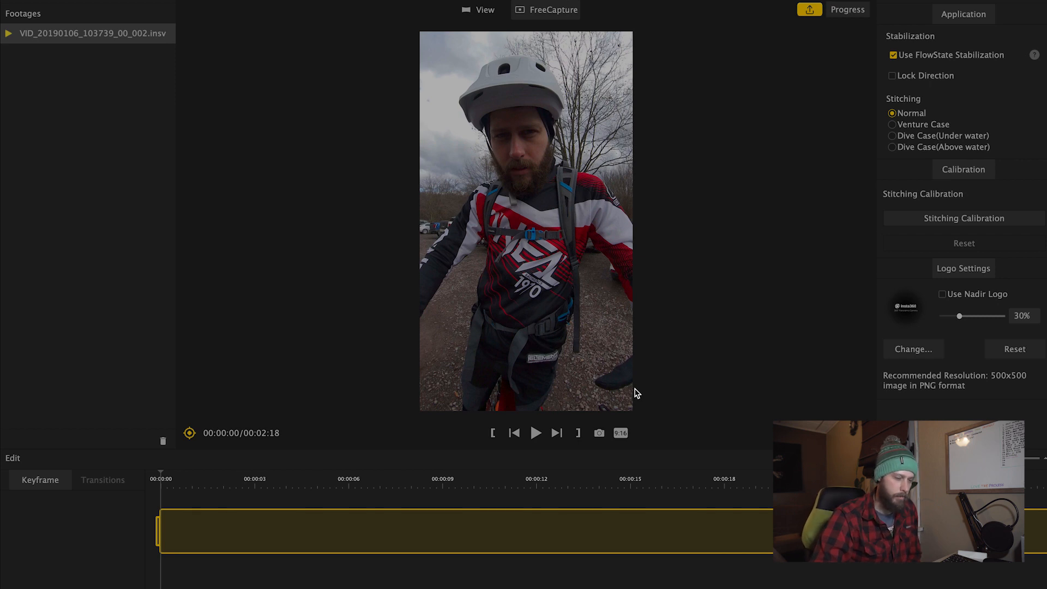
left_click(619, 433)
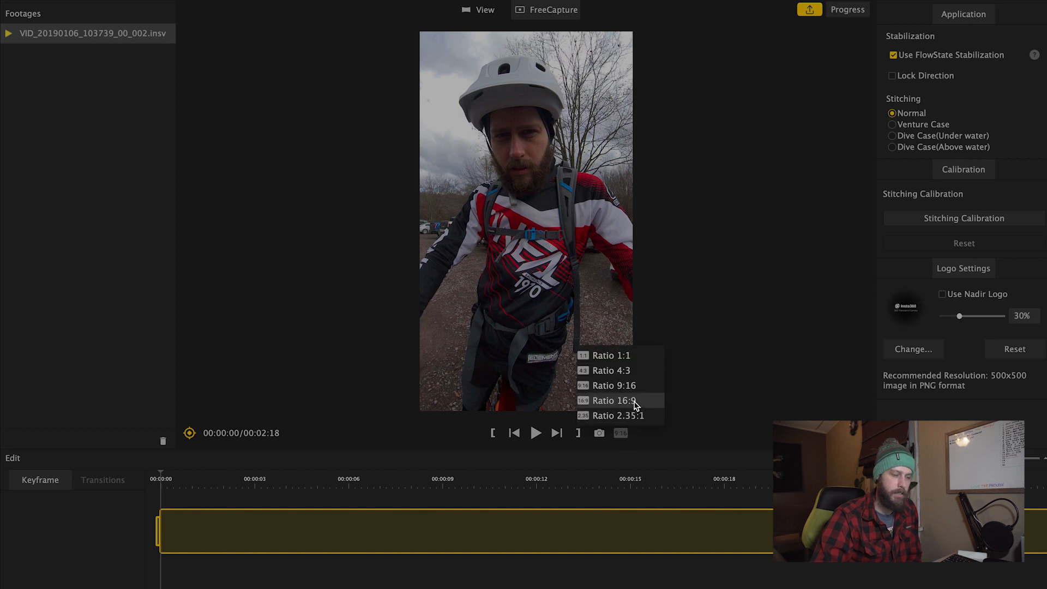
left_click(611, 400)
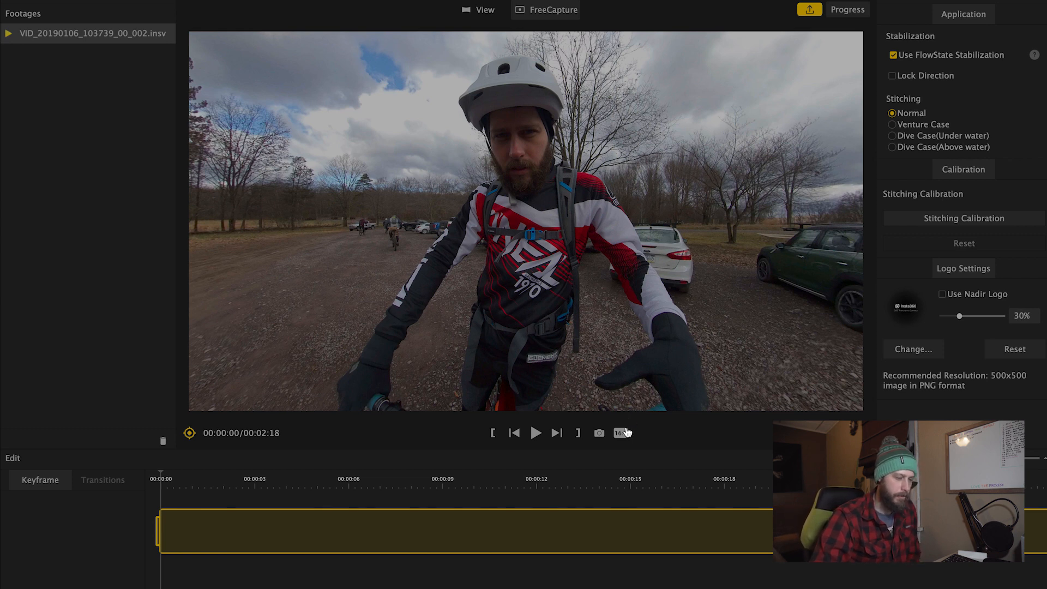
left_click(621, 433)
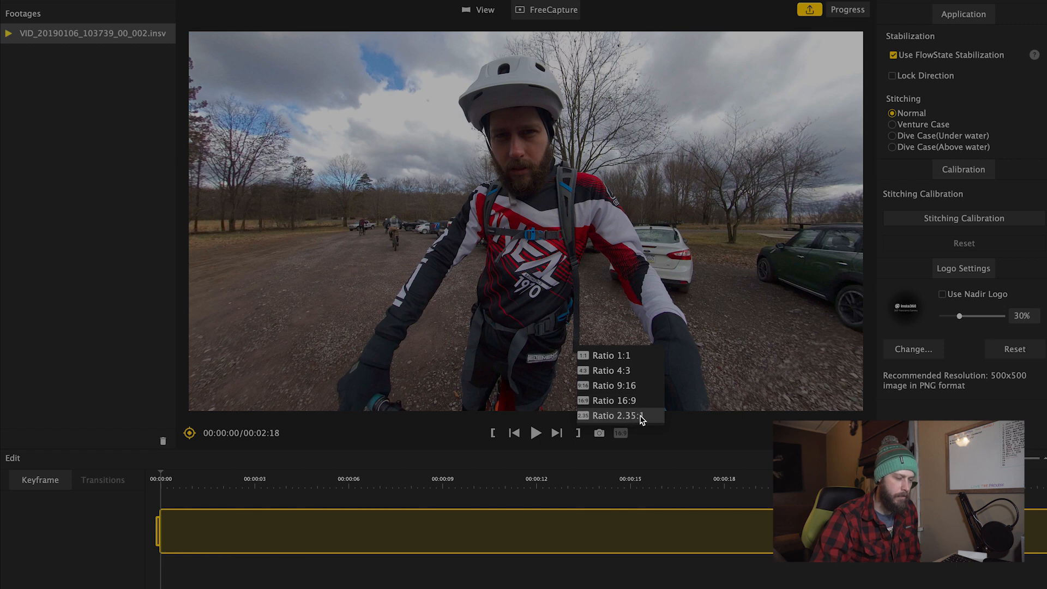
left_click(614, 416)
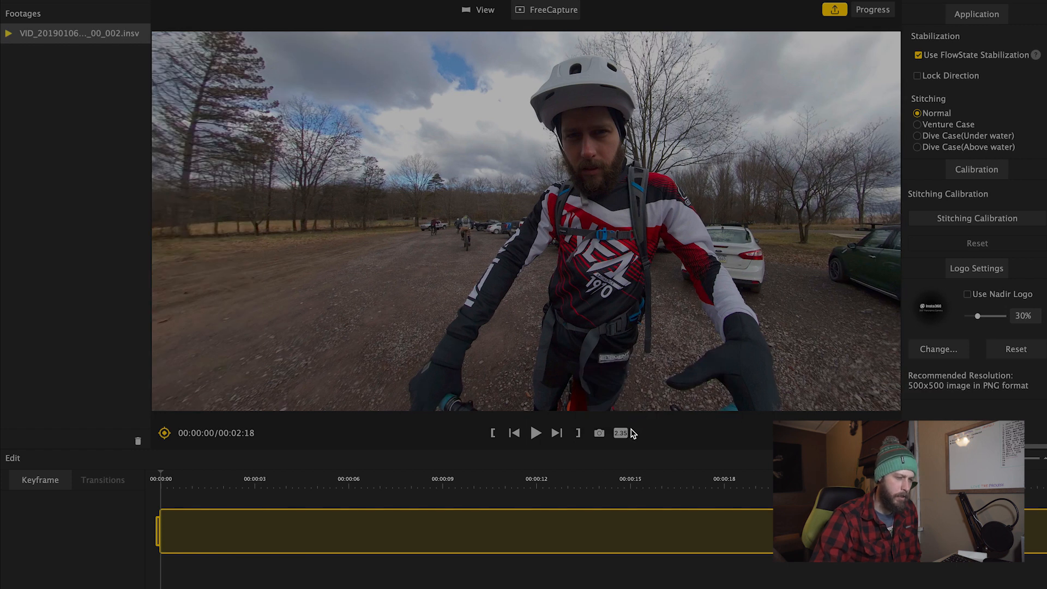
mouse_move(620, 433)
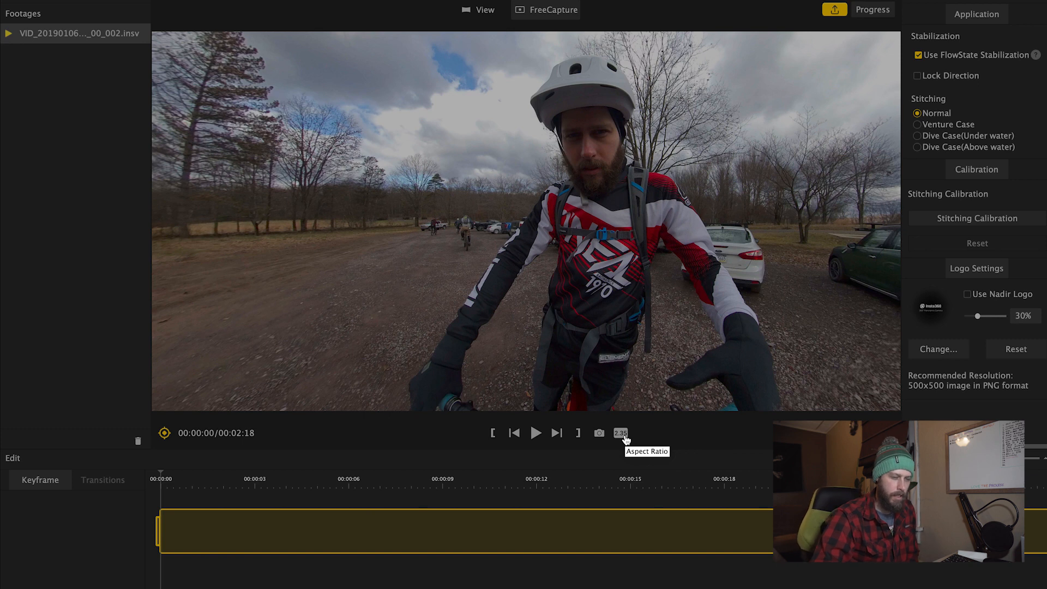
mouse_move(483, 489)
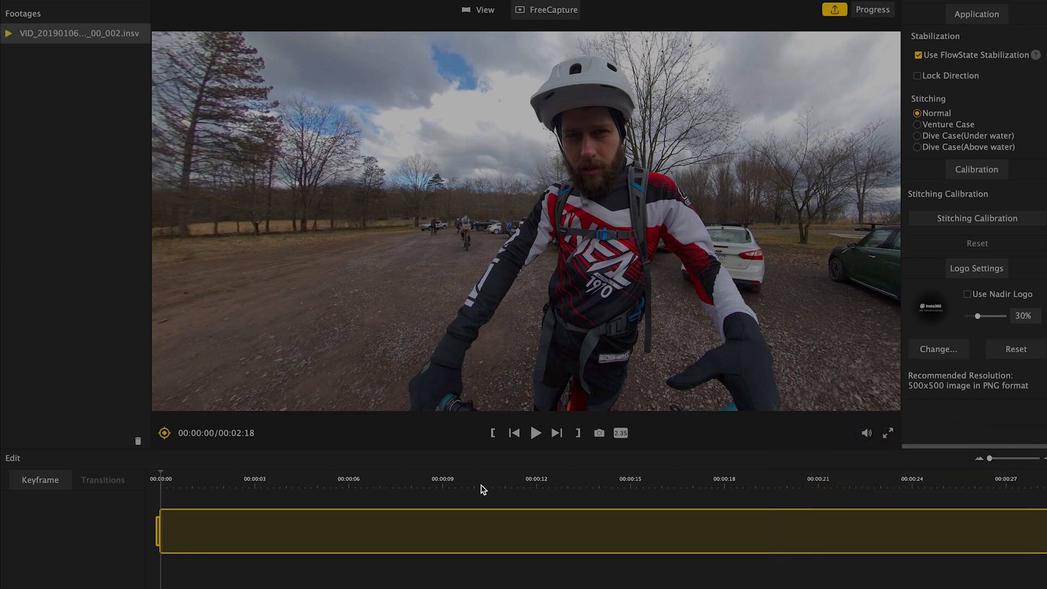
mouse_move(990, 460)
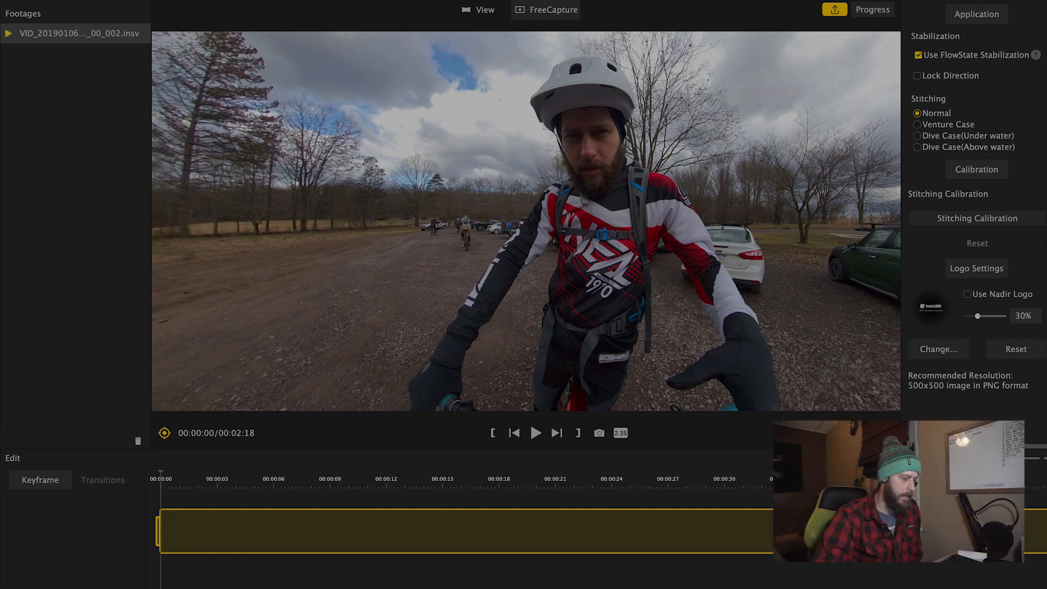
mouse_move(163, 475)
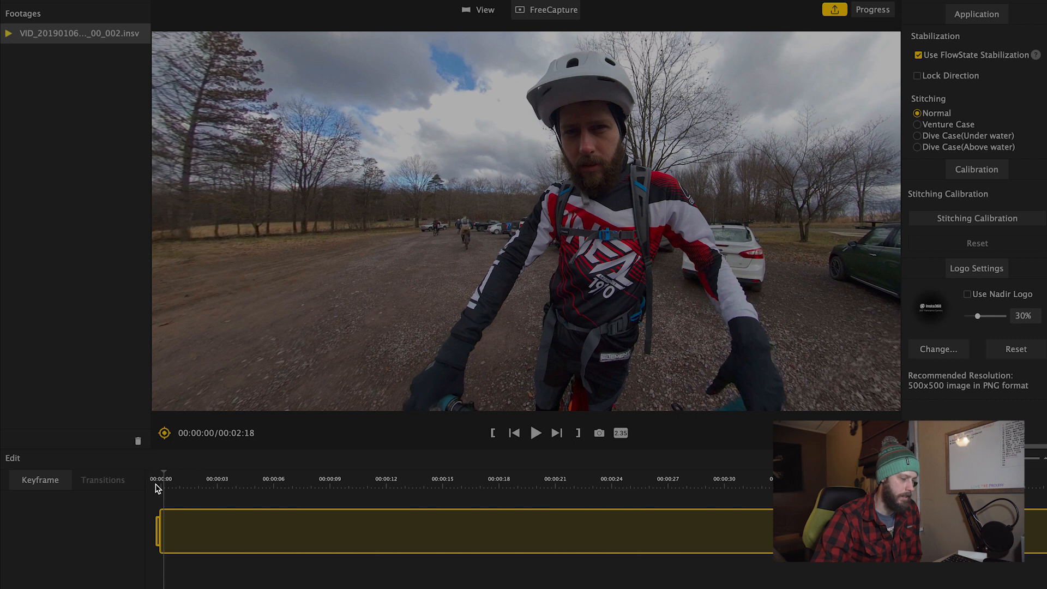
mouse_move(172, 482)
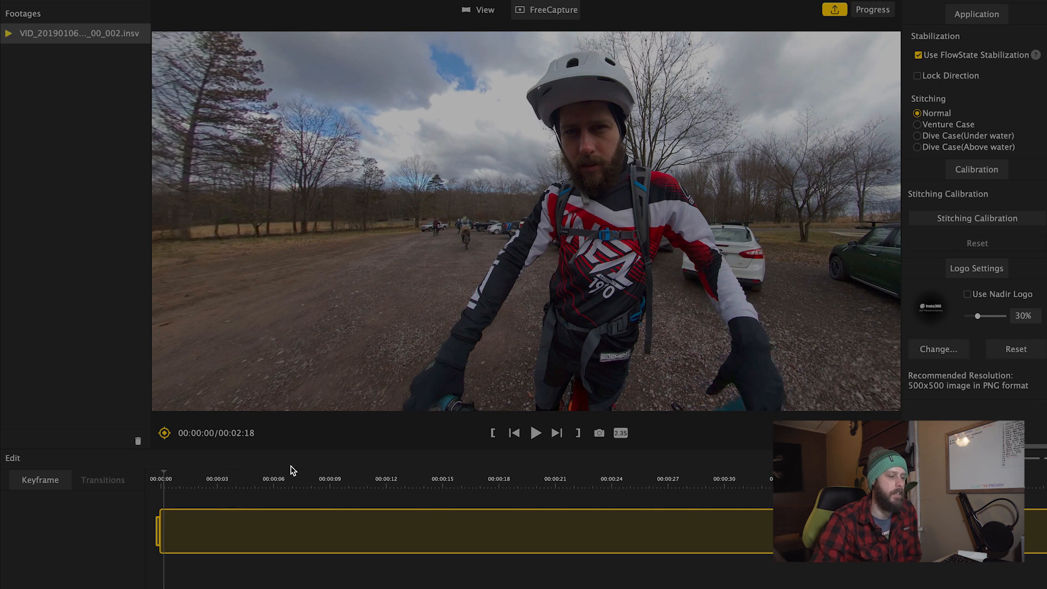
mouse_move(557, 272)
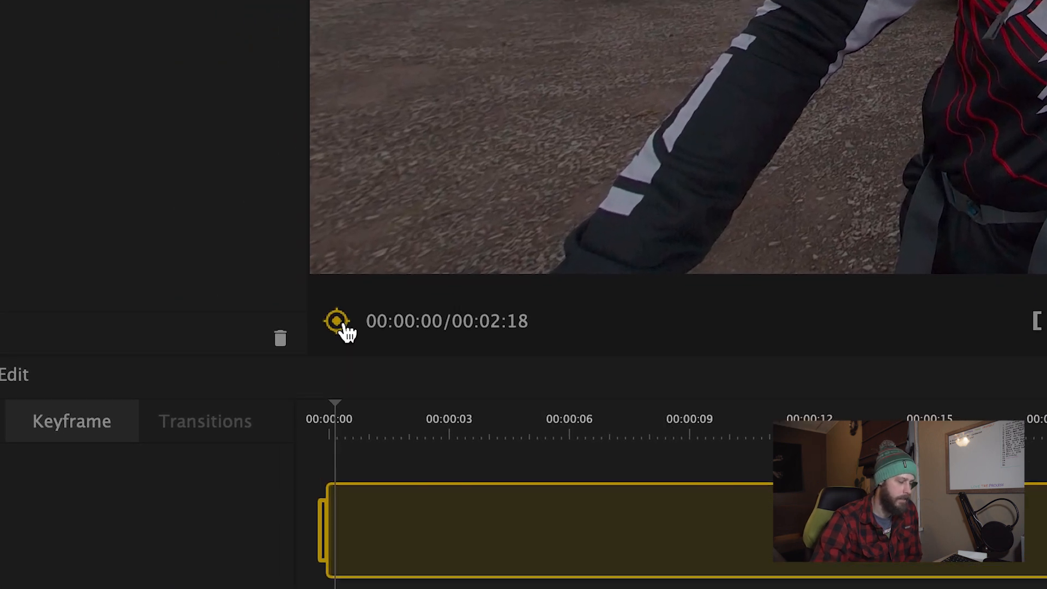
mouse_move(337, 321)
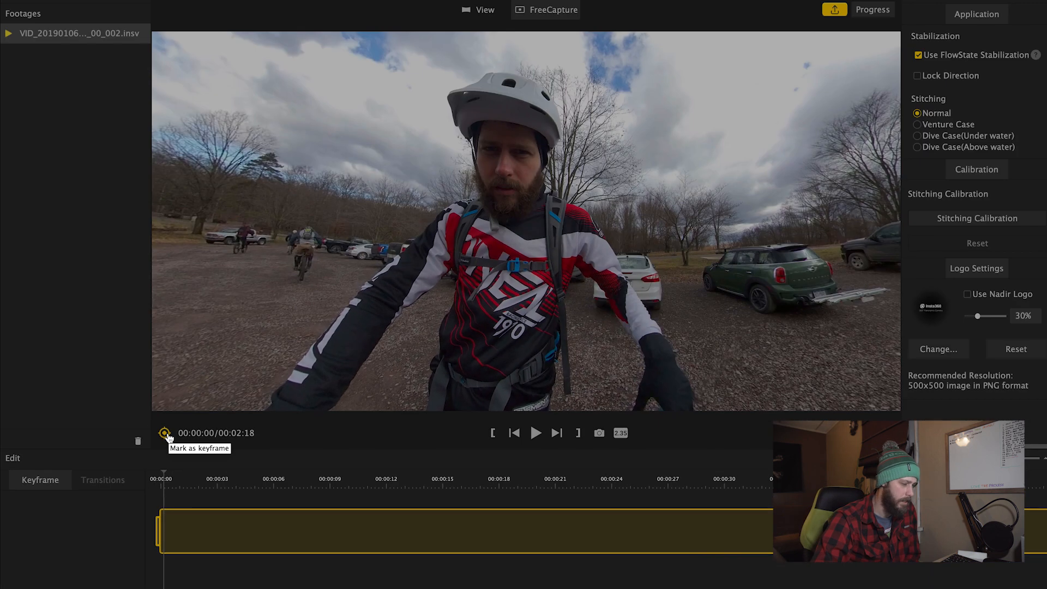
Keyframe the view at 00:00 and a new framing at 00:03, then preview the move
left_click(165, 433)
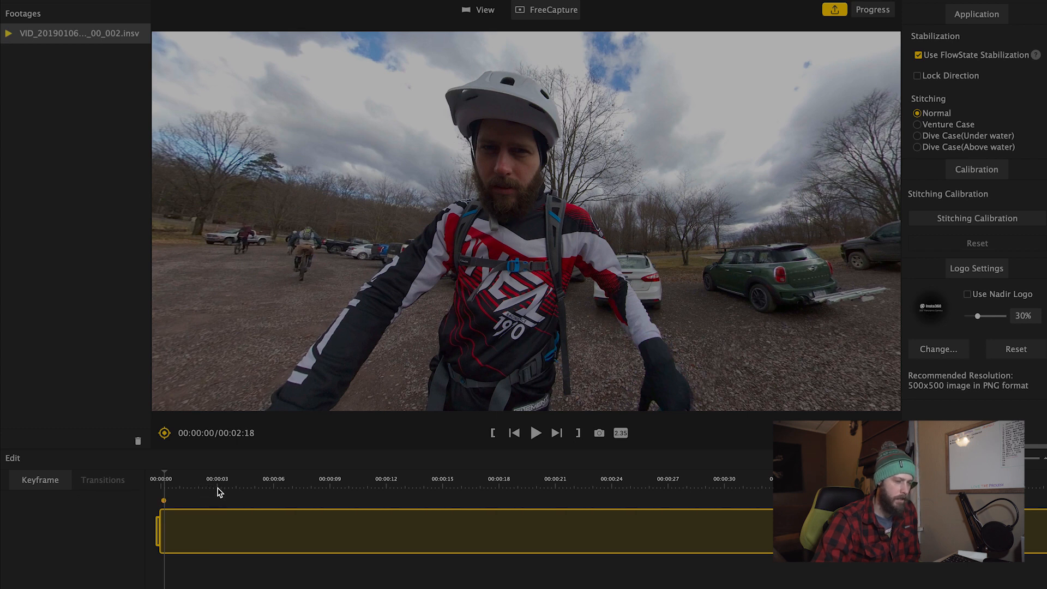
left_click(217, 477)
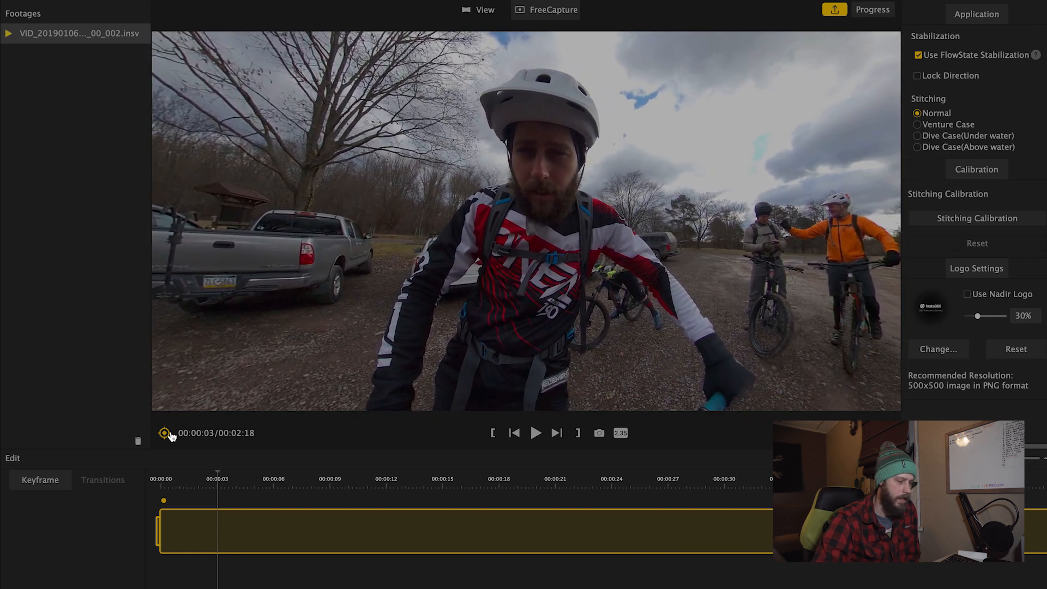
mouse_move(165, 433)
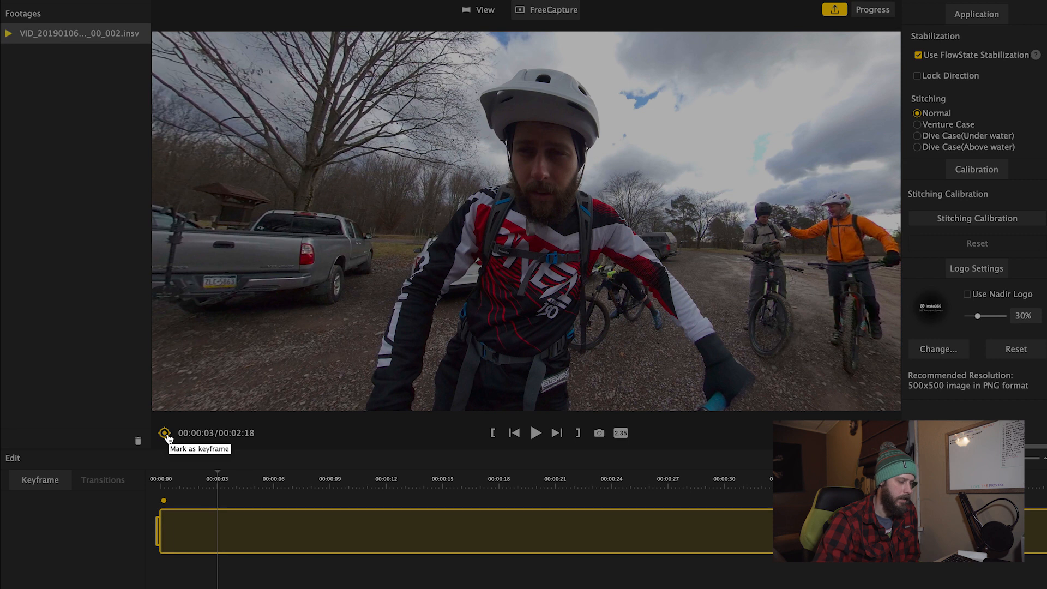
left_click(165, 433)
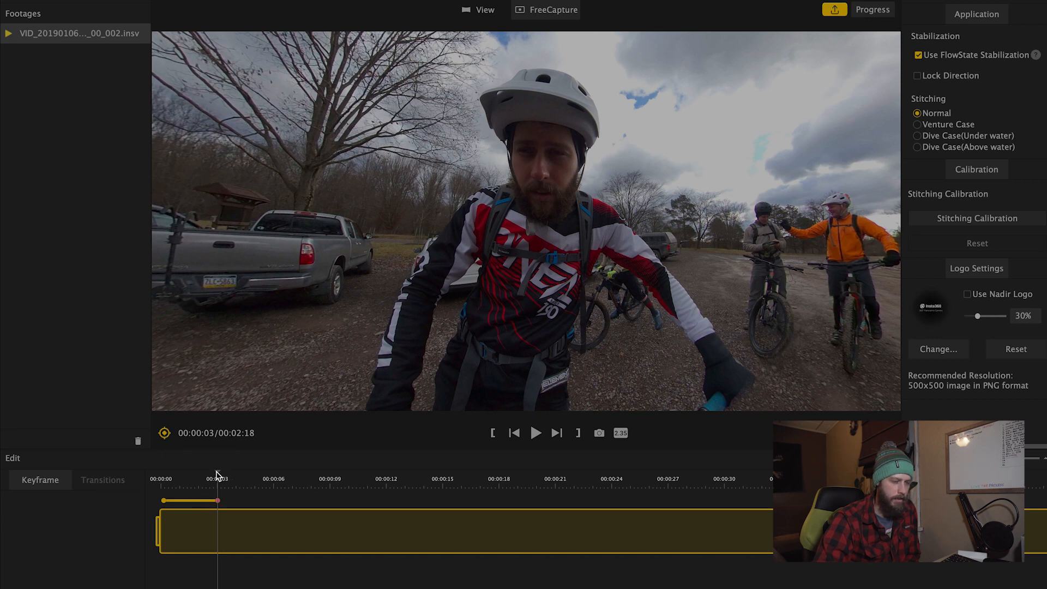
left_click(534, 433)
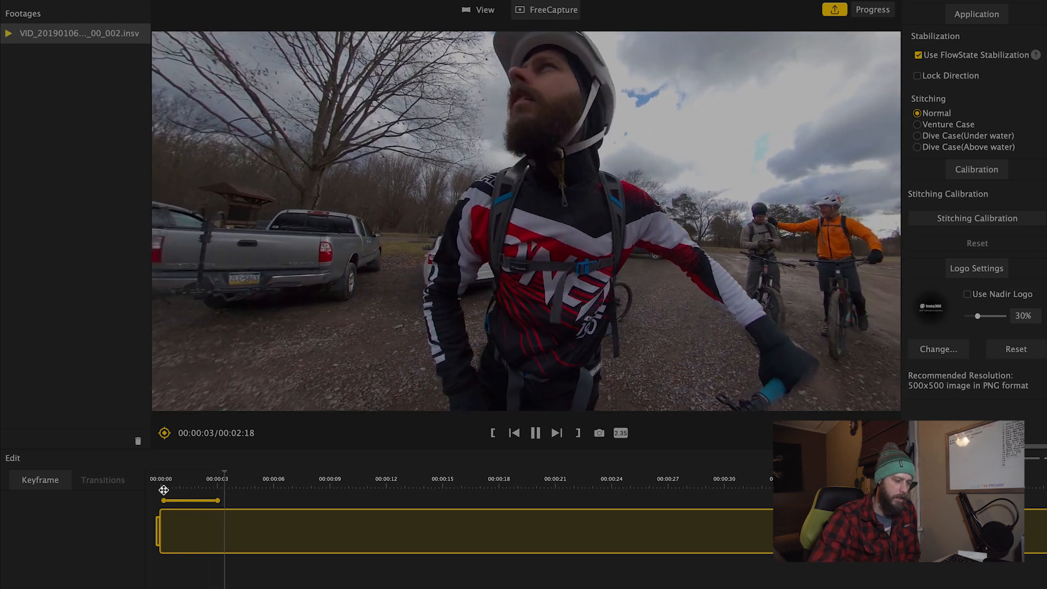
left_click(535, 433)
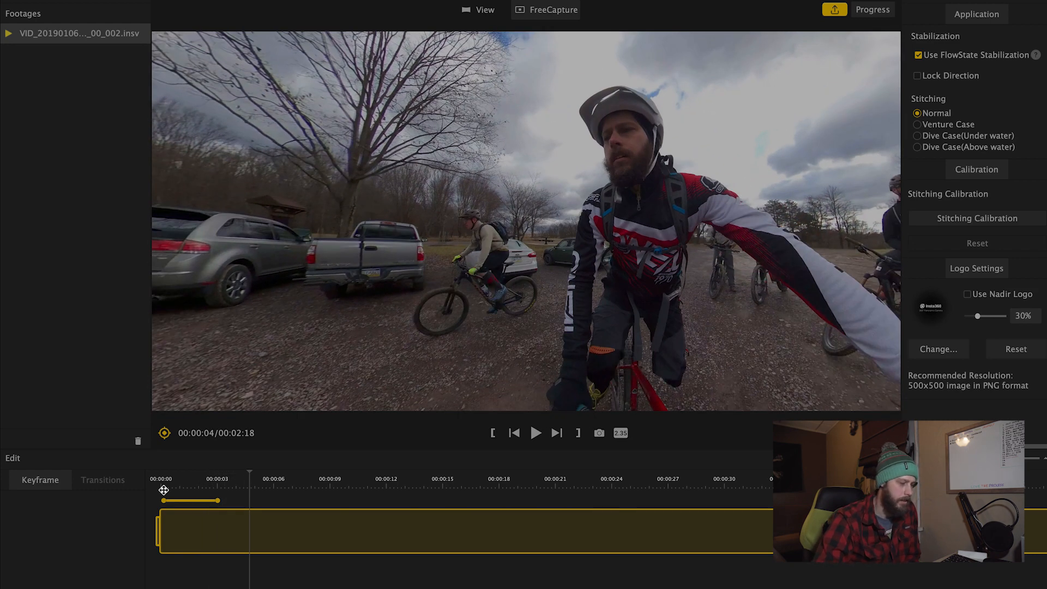
mouse_move(249, 471)
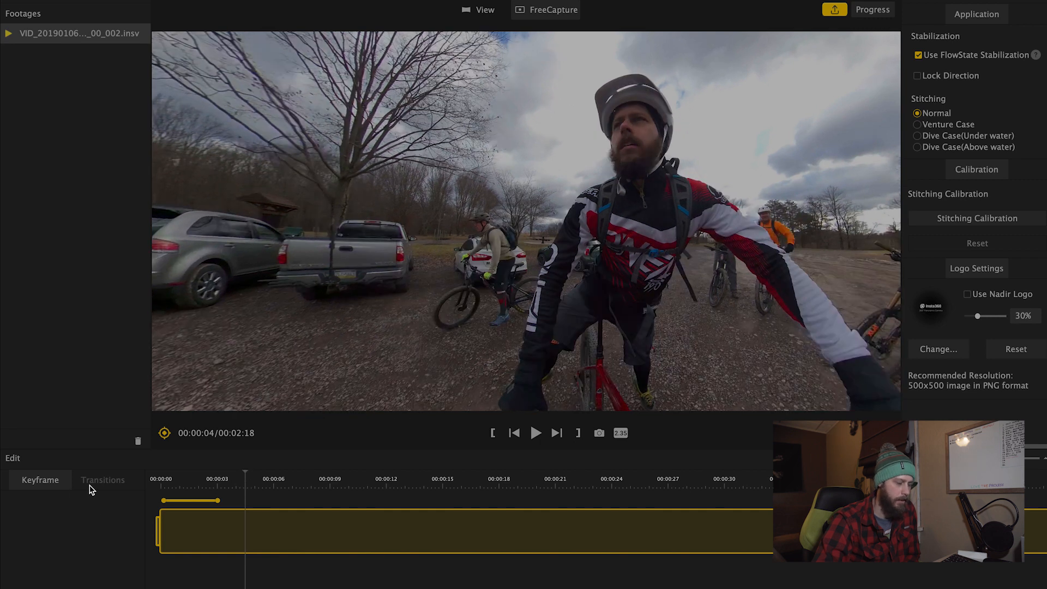
mouse_move(165, 433)
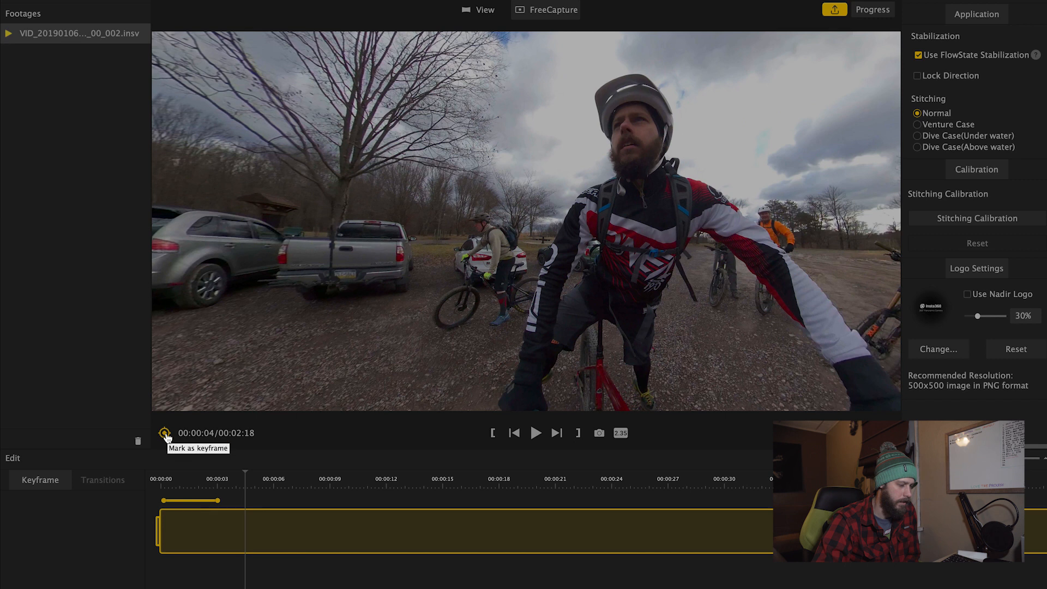
Keyframe at 4.5 s, switch to Tiny Planet view and keyframe it around 6 s
left_click(165, 433)
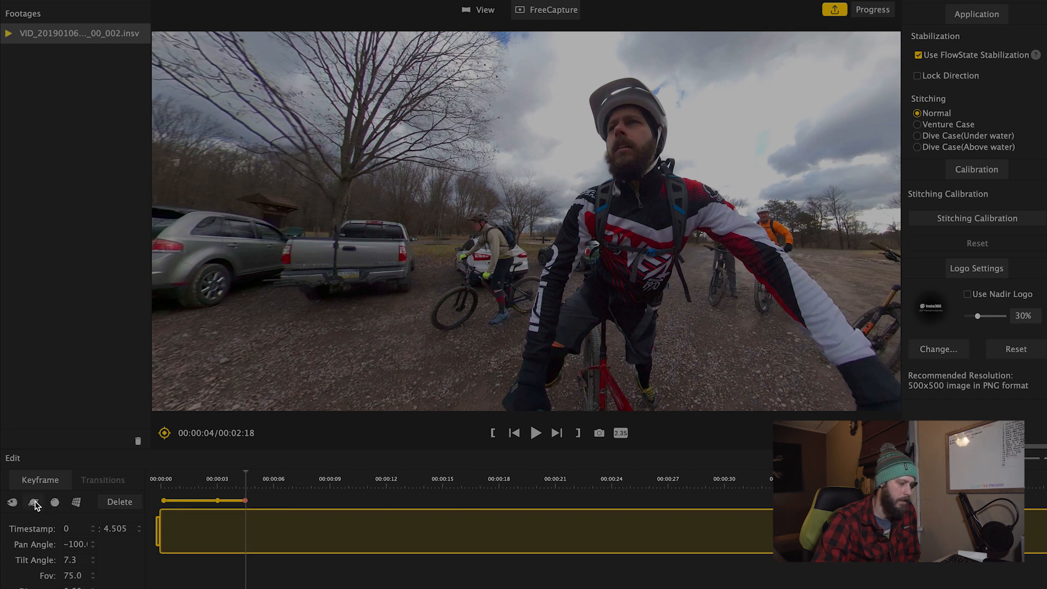
left_click(34, 502)
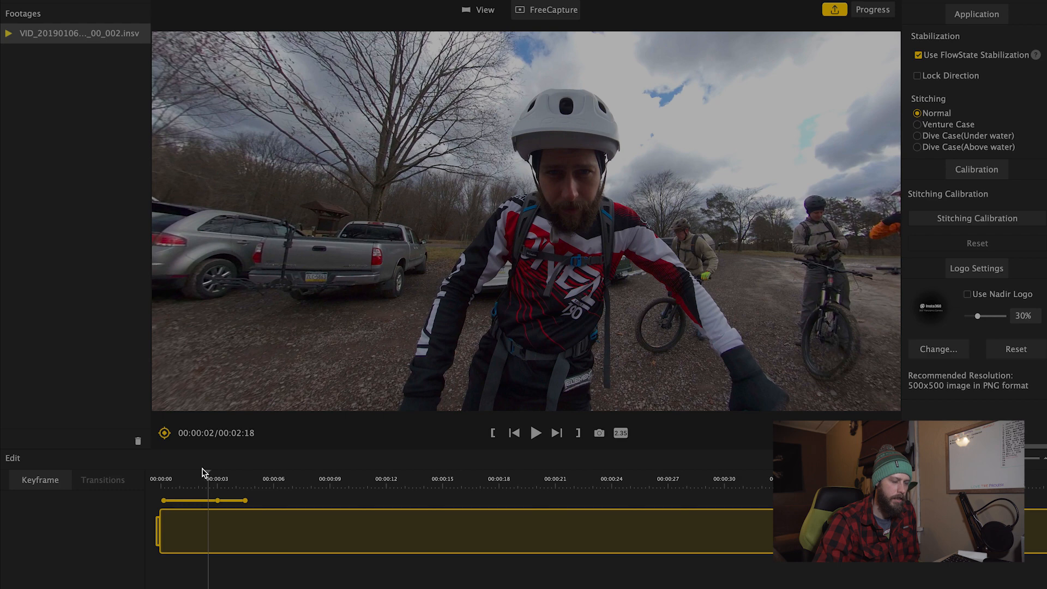
left_click(535, 433)
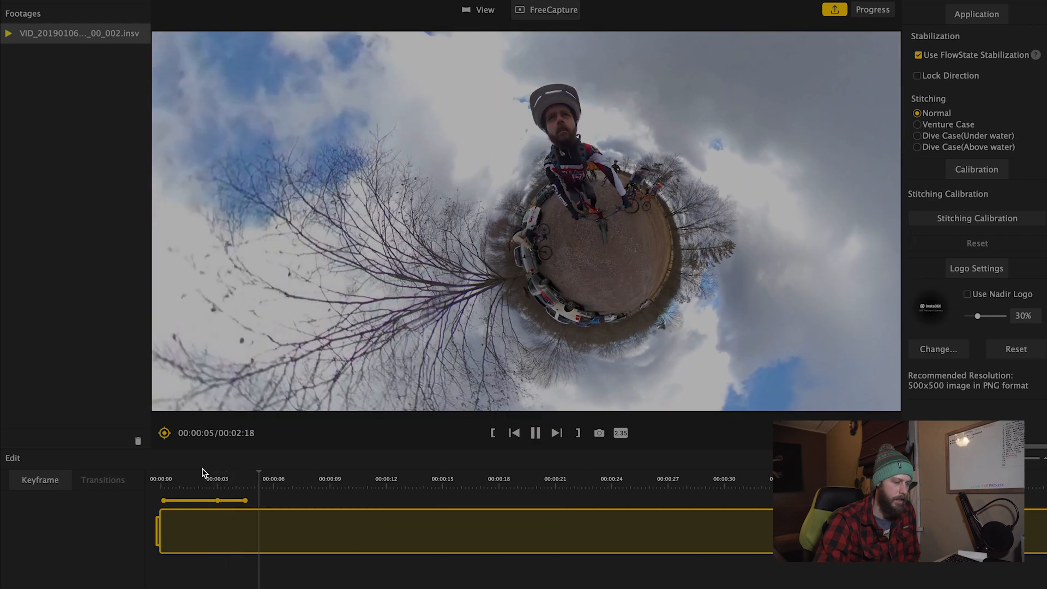
left_click(534, 433)
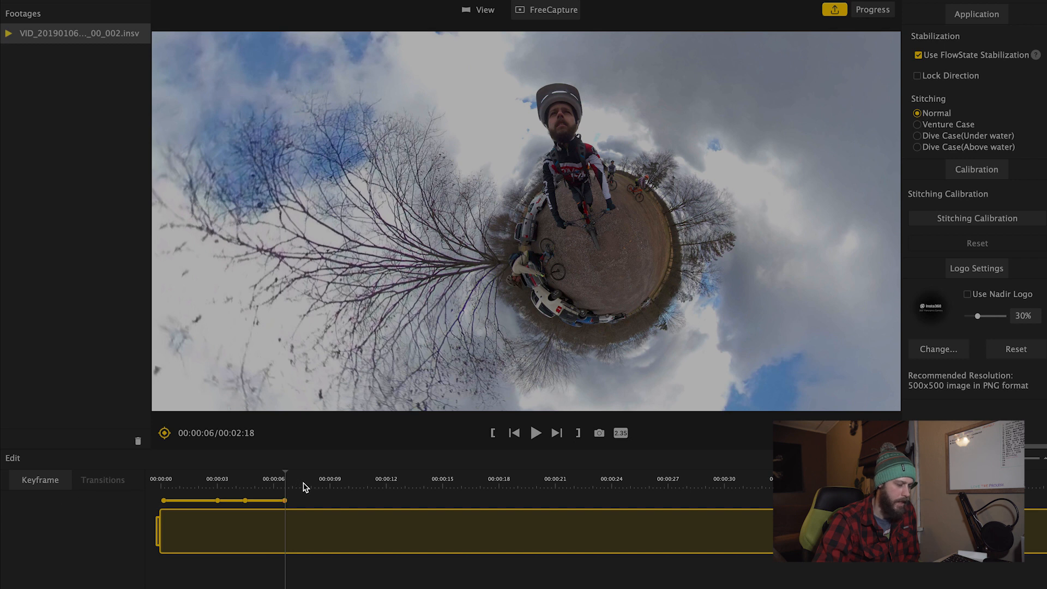
Keyframe the return to normal view near 7.9 s and play the moves back to 9 s
left_click(302, 478)
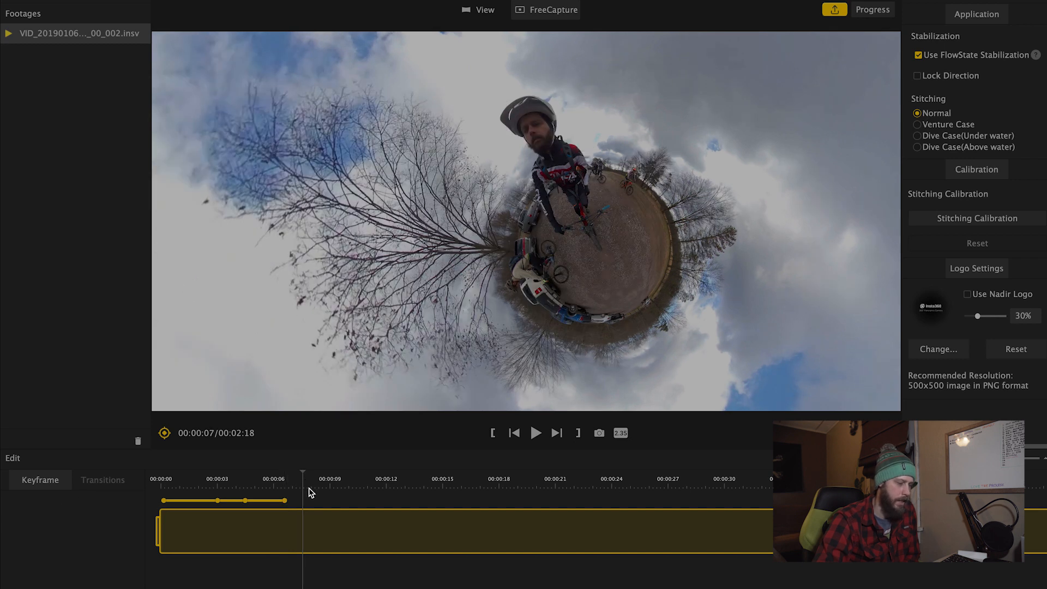
left_click(164, 433)
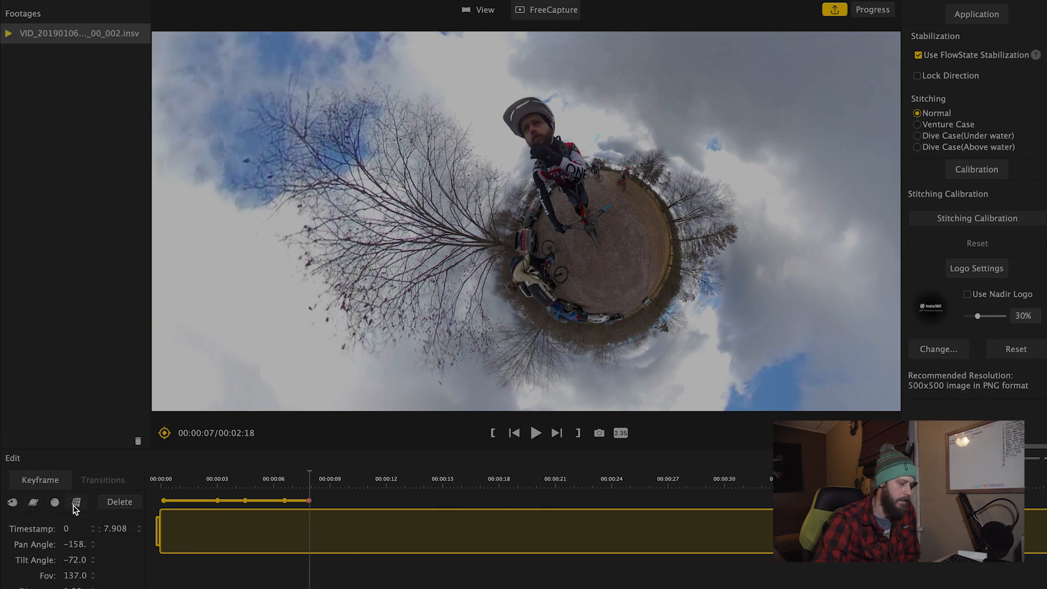
mouse_move(75, 506)
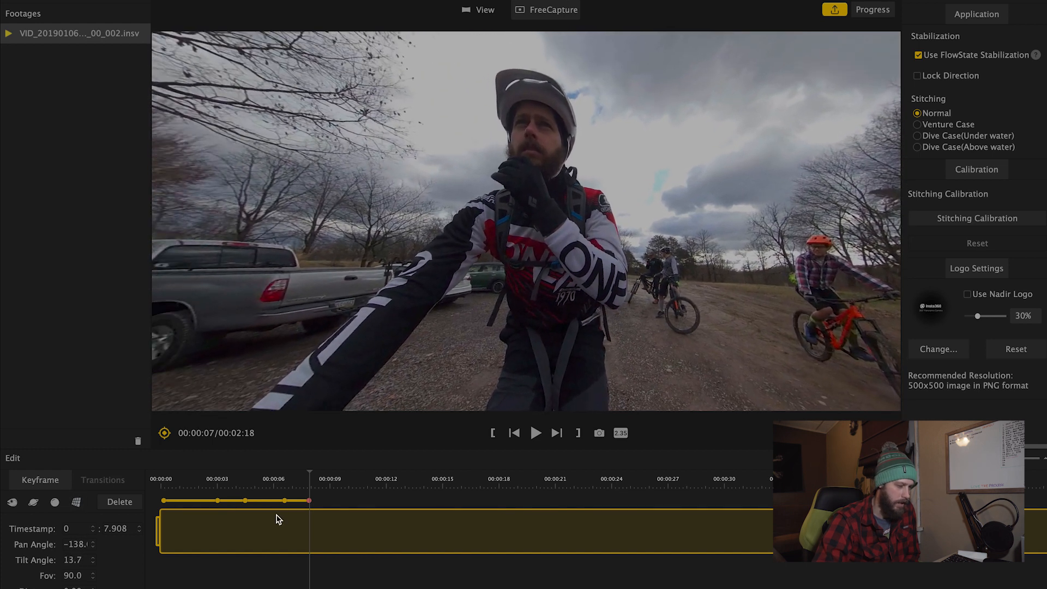
left_click(210, 485)
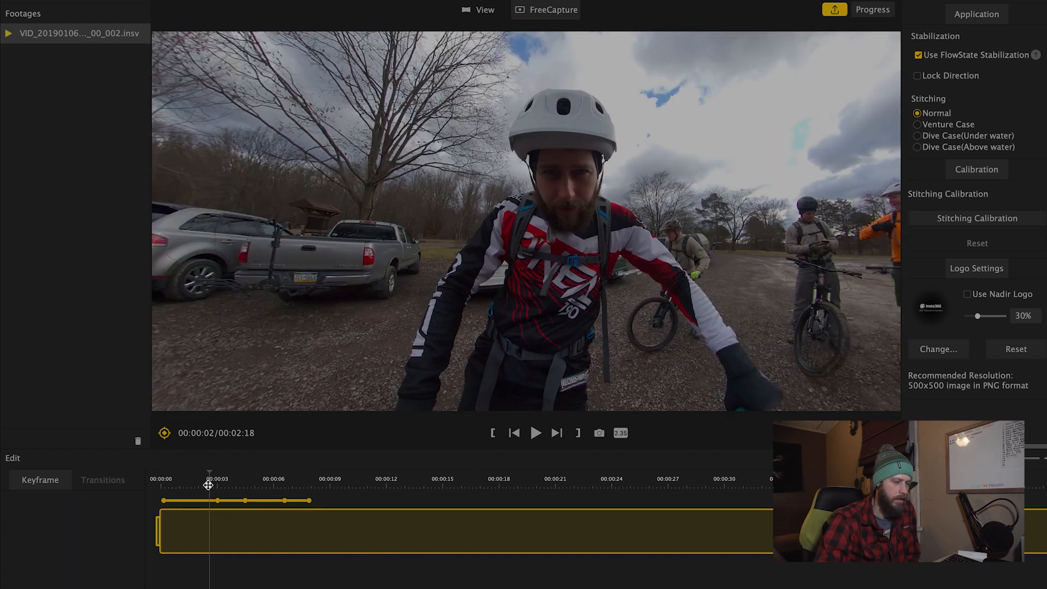
left_click(534, 433)
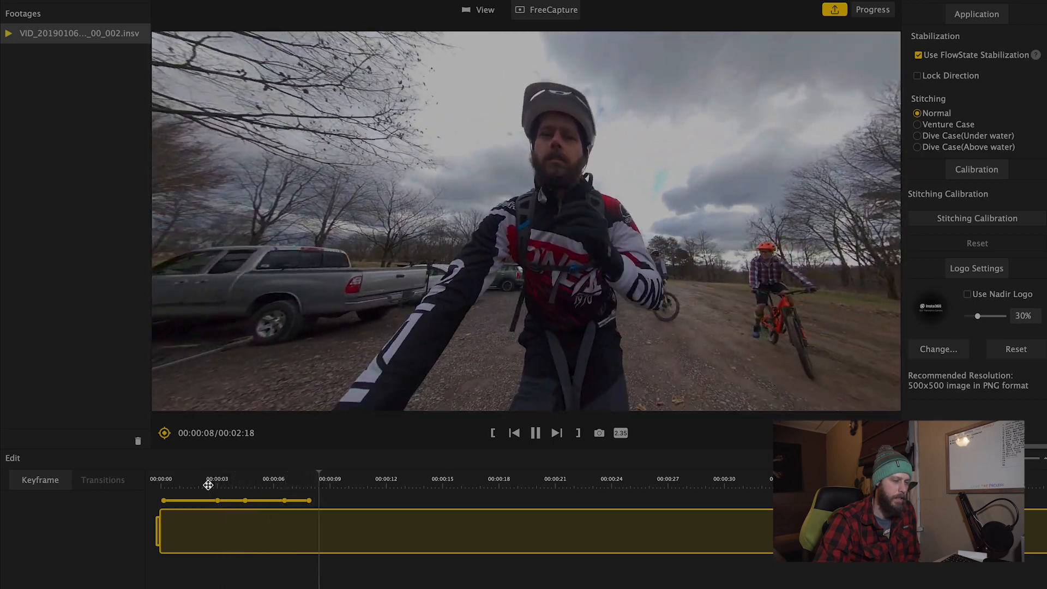
left_click(534, 433)
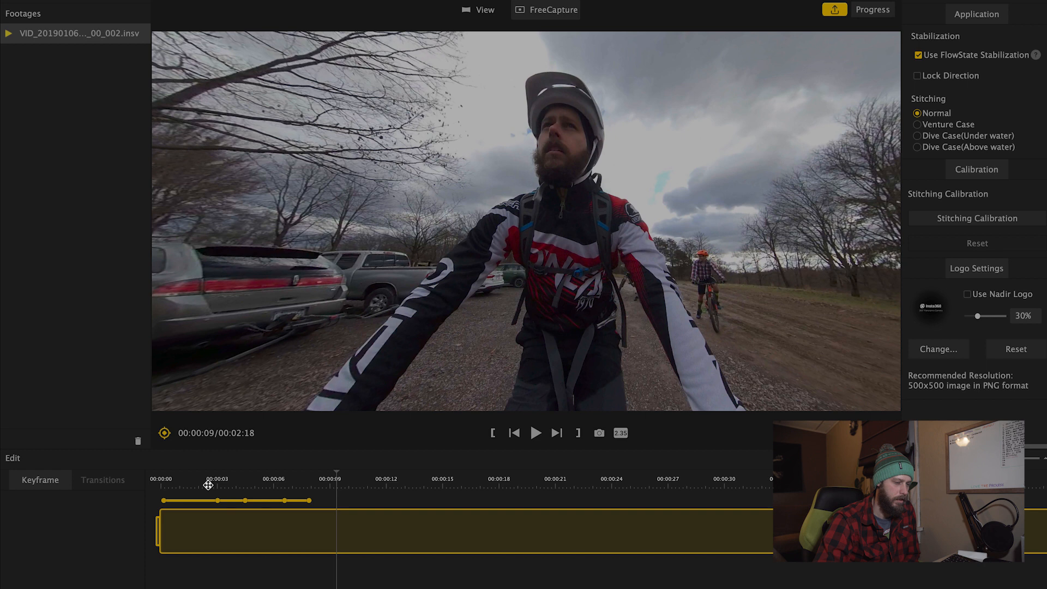
mouse_move(321, 510)
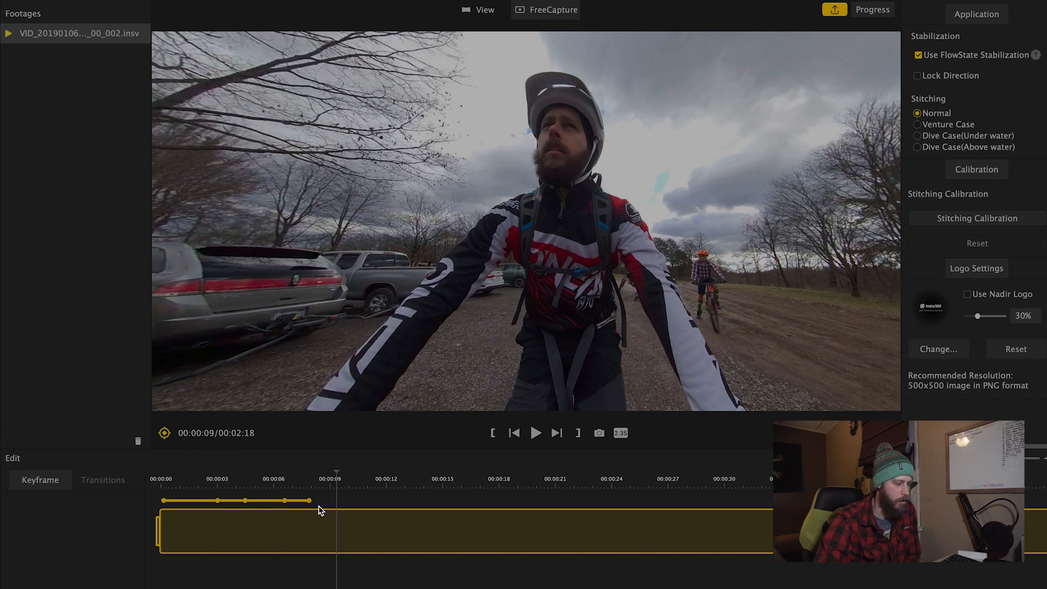
mouse_move(217, 397)
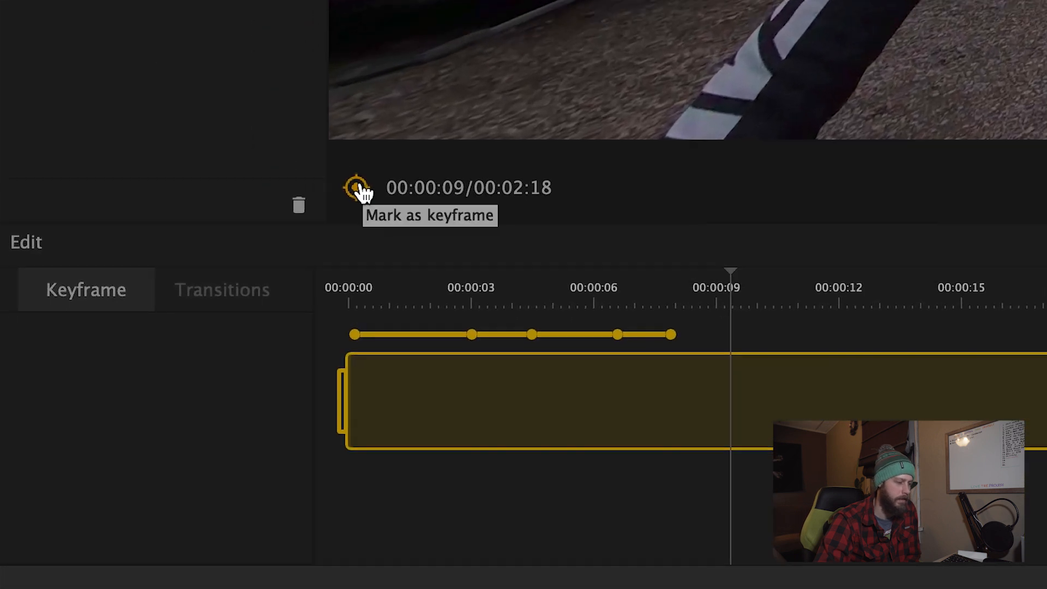
Keyframe at about 9.4 s with pan near −133° and field of view 88
left_click(359, 187)
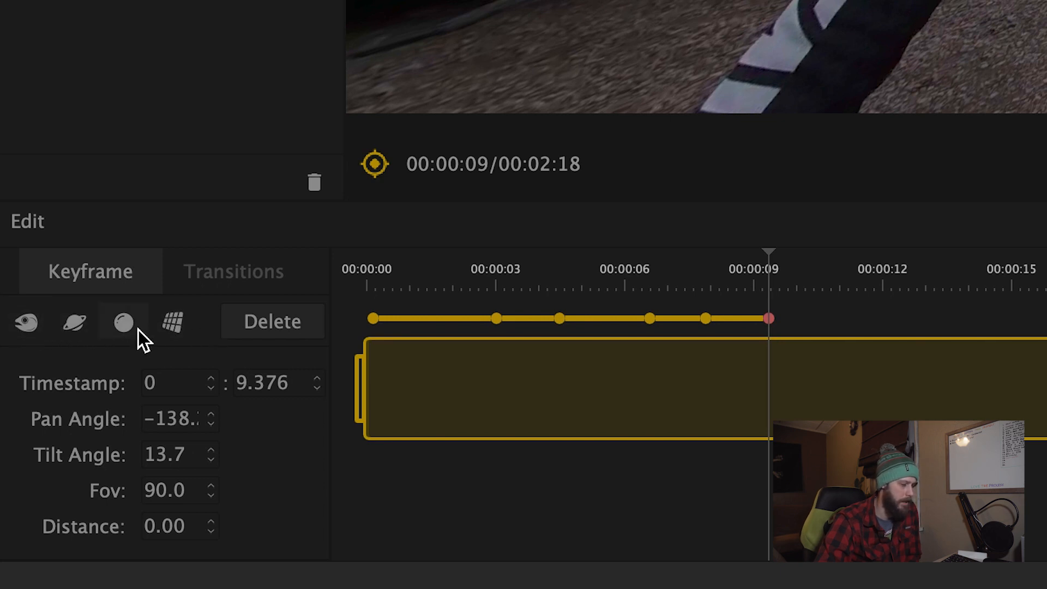
mouse_move(272, 321)
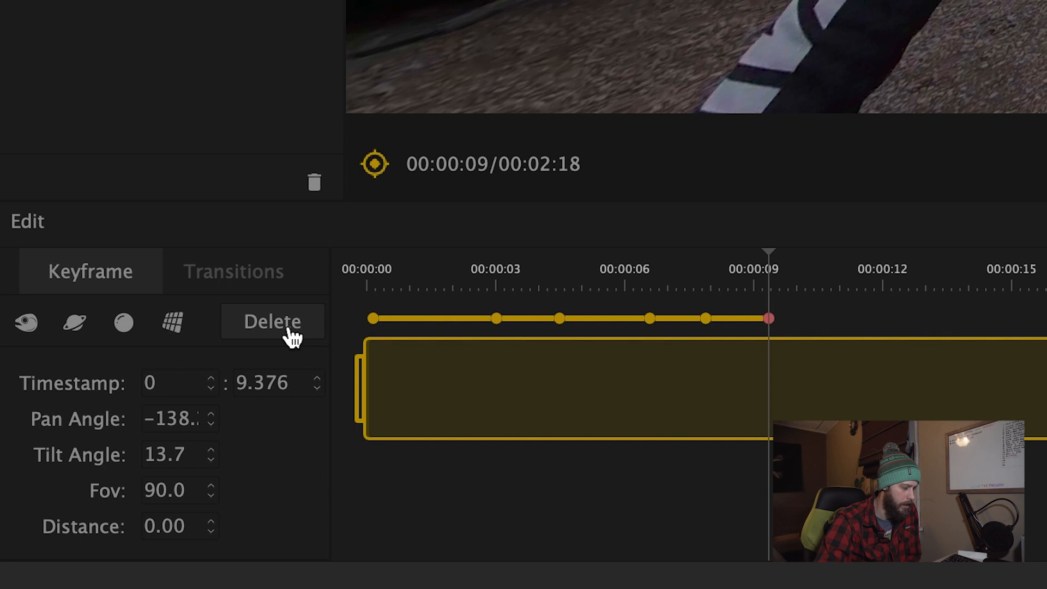
mouse_move(327, 412)
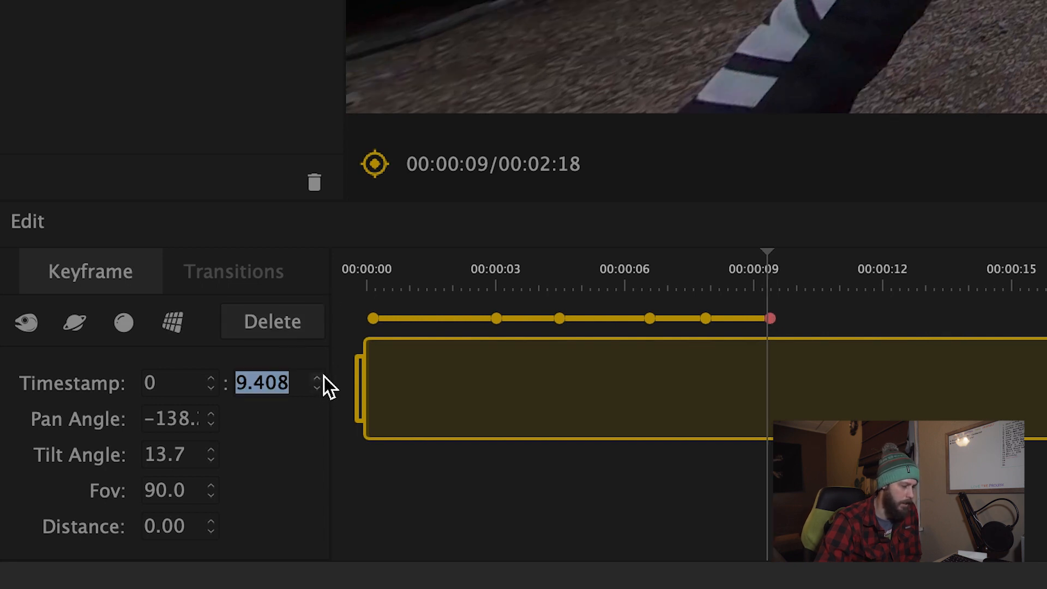
left_click(318, 388)
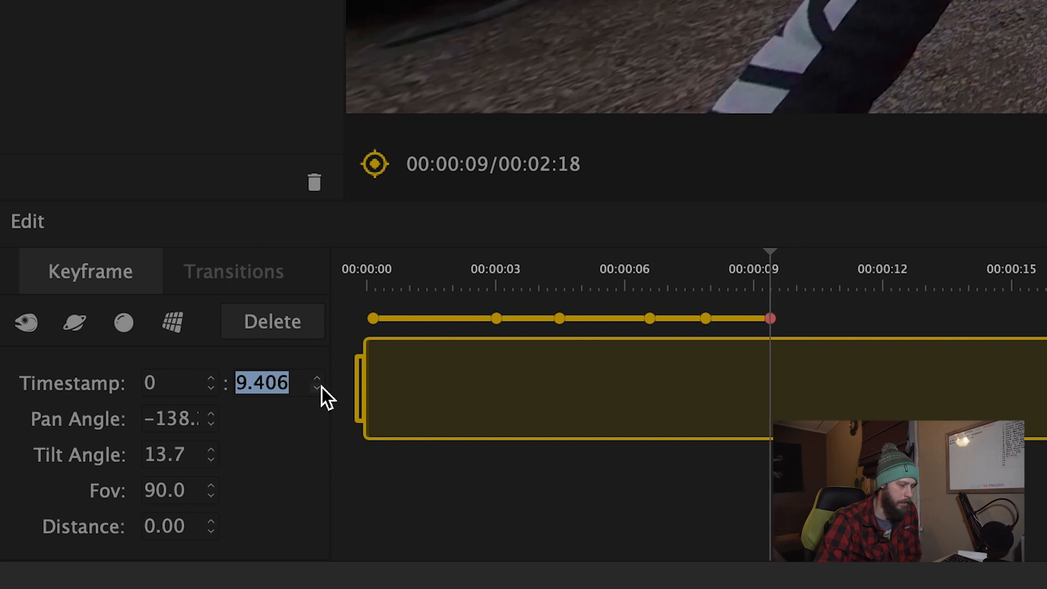
mouse_move(263, 439)
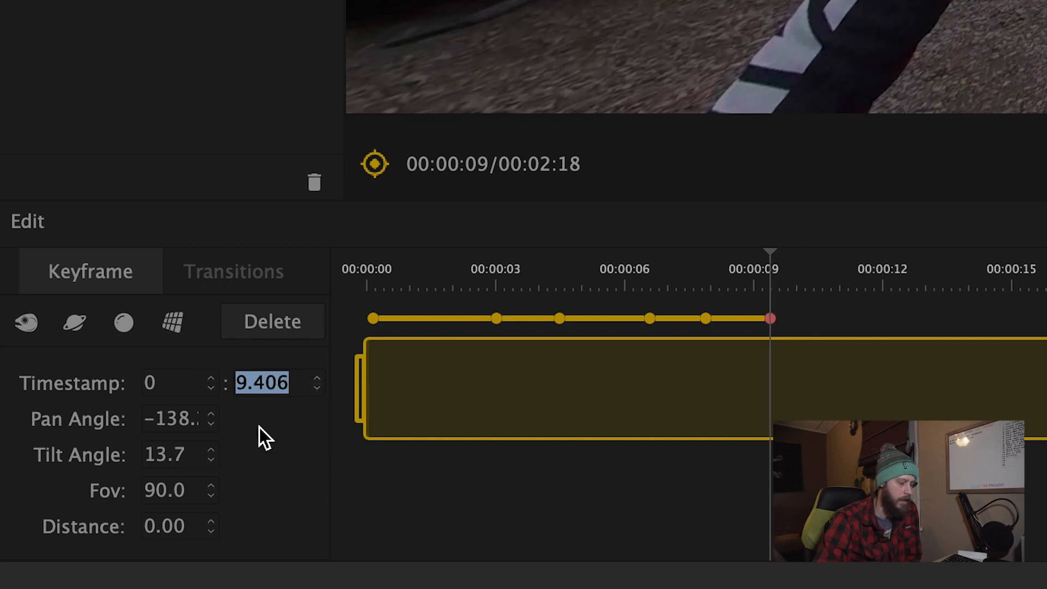
mouse_move(214, 441)
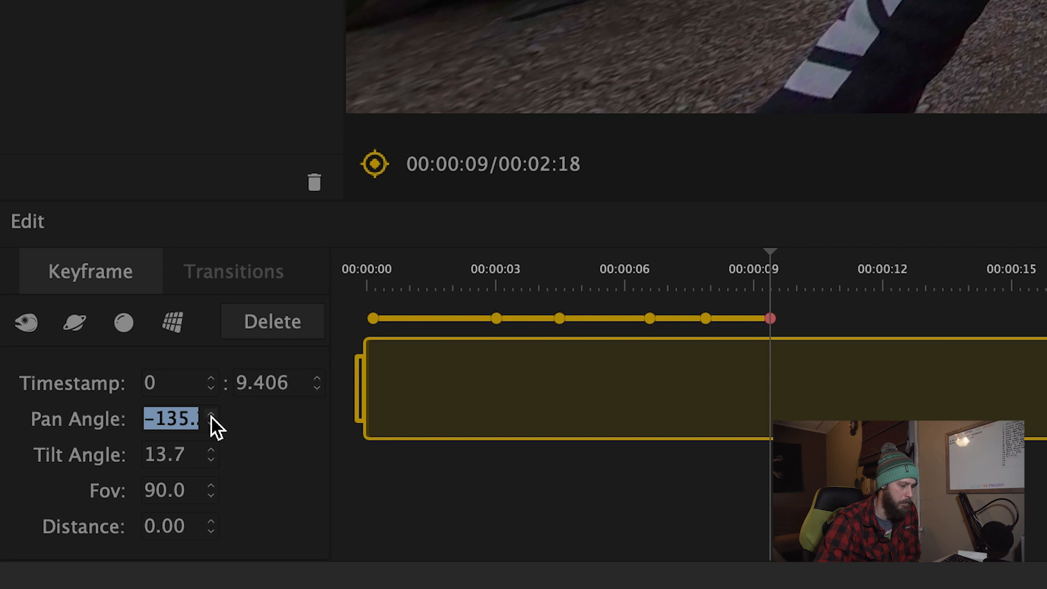
left_click(211, 414)
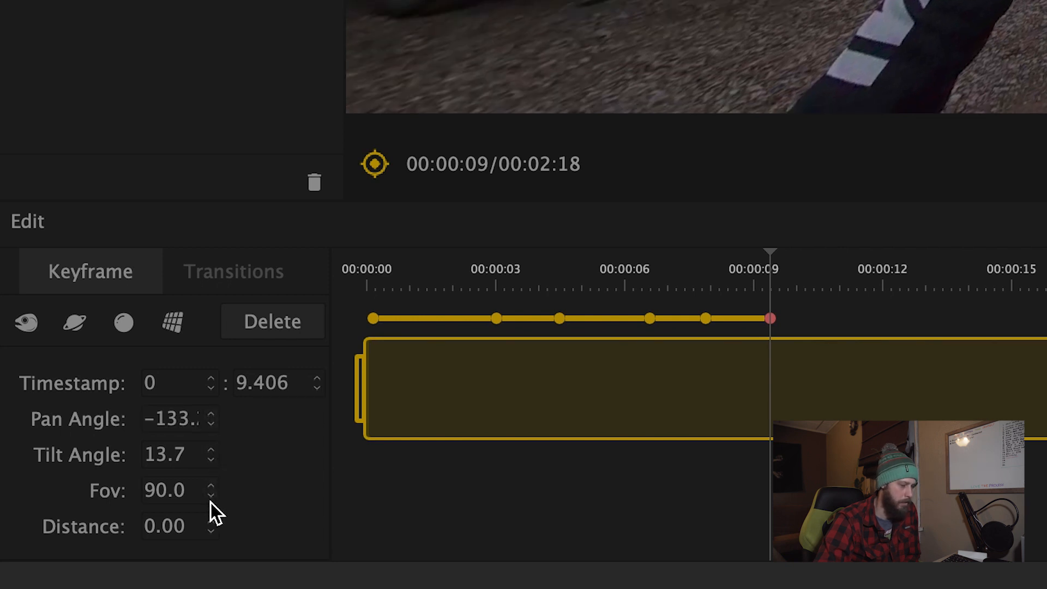
left_click(211, 495)
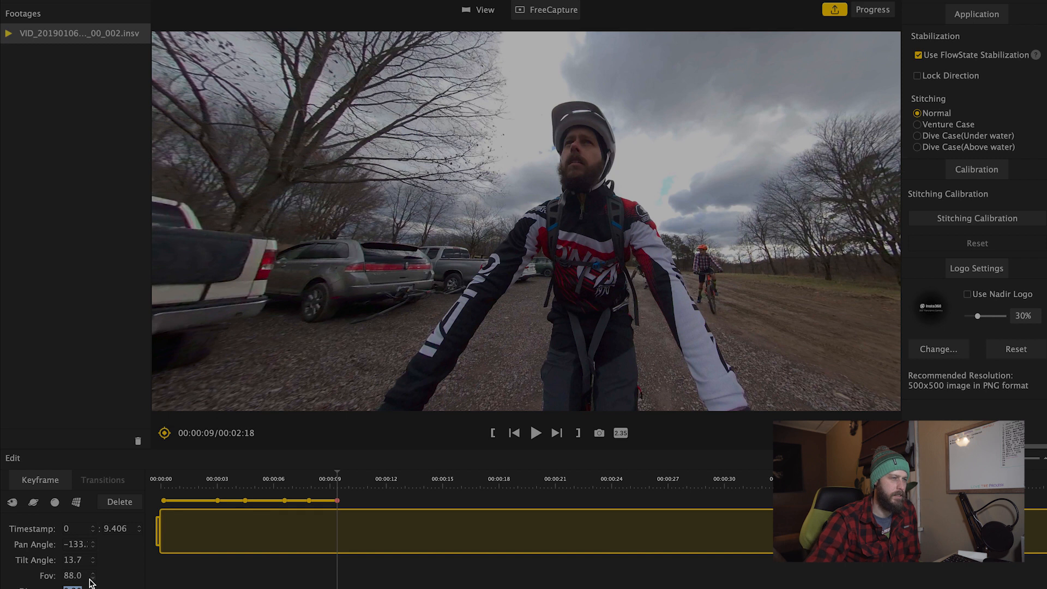
mouse_move(334, 471)
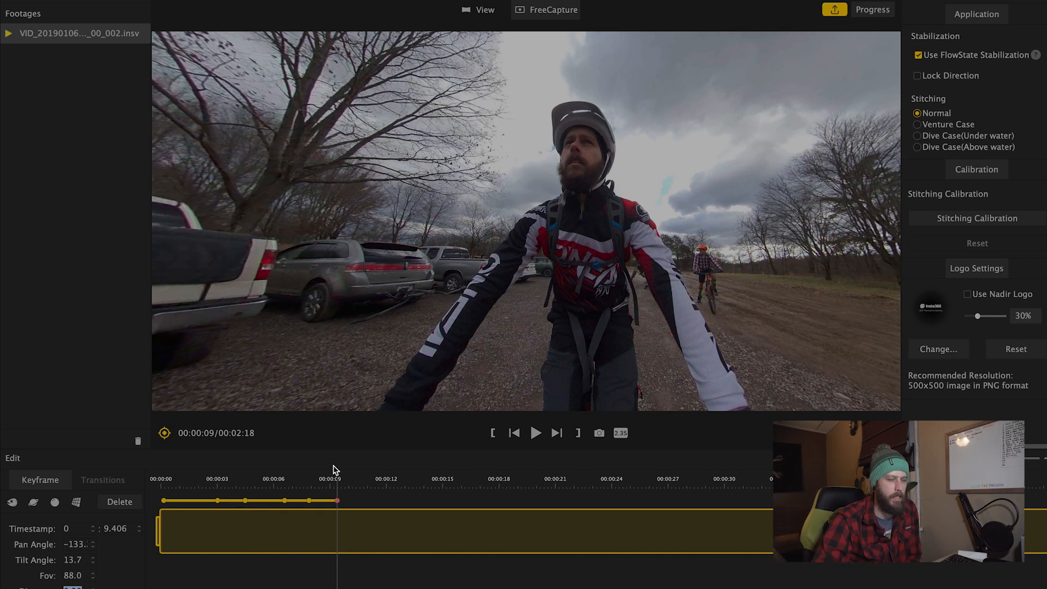